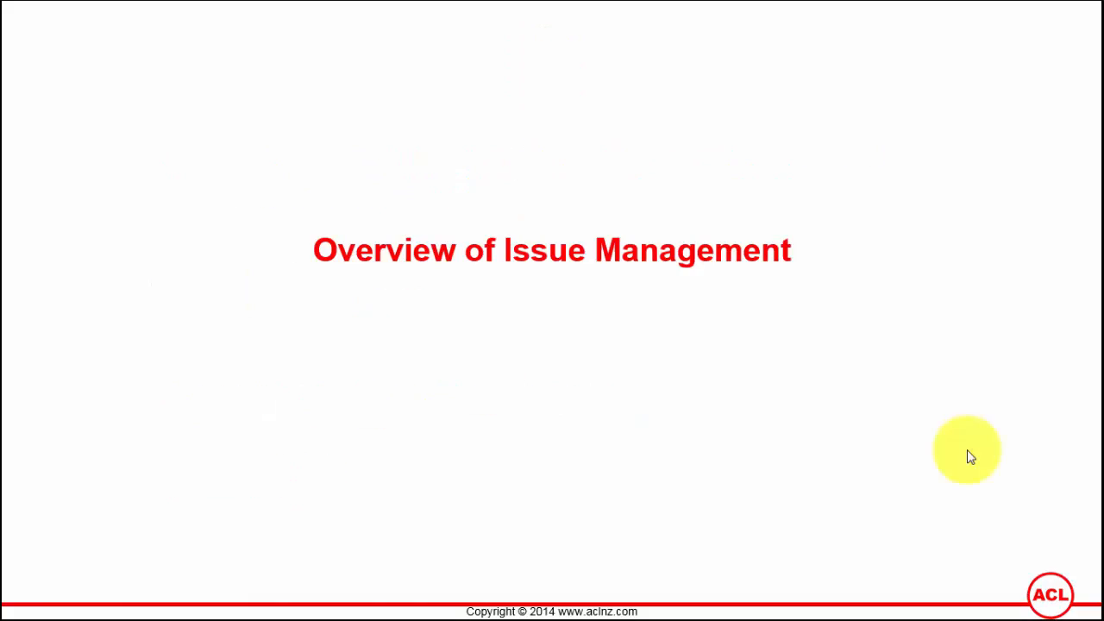
mouse_move(899, 465)
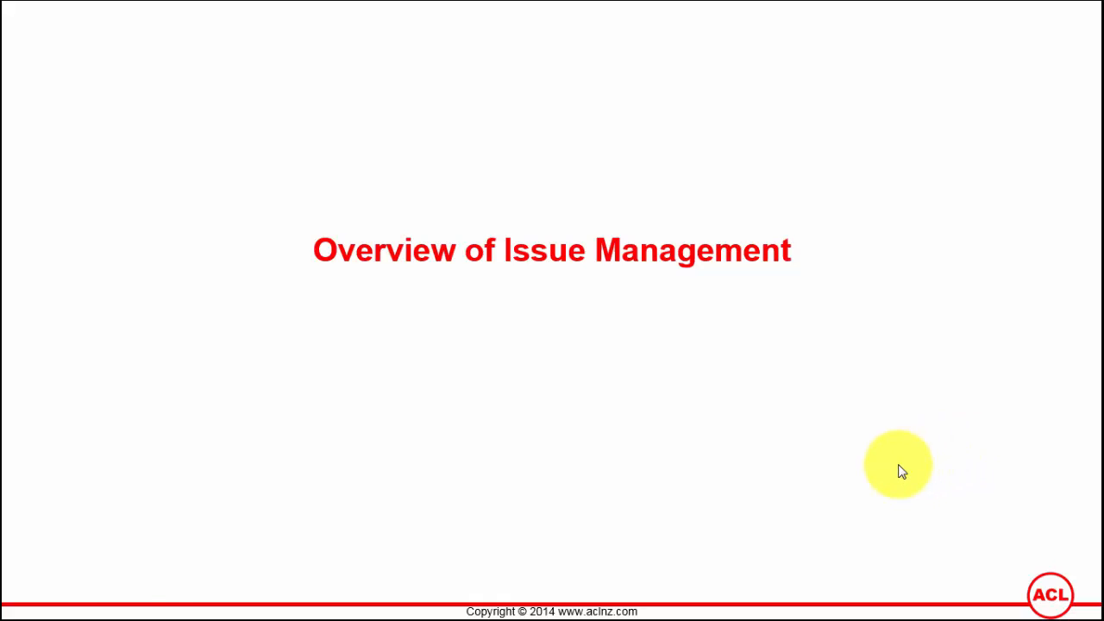
Advance from the Overview of Issue Management slides to the Oracle Projects issues list
left_click(10, 602)
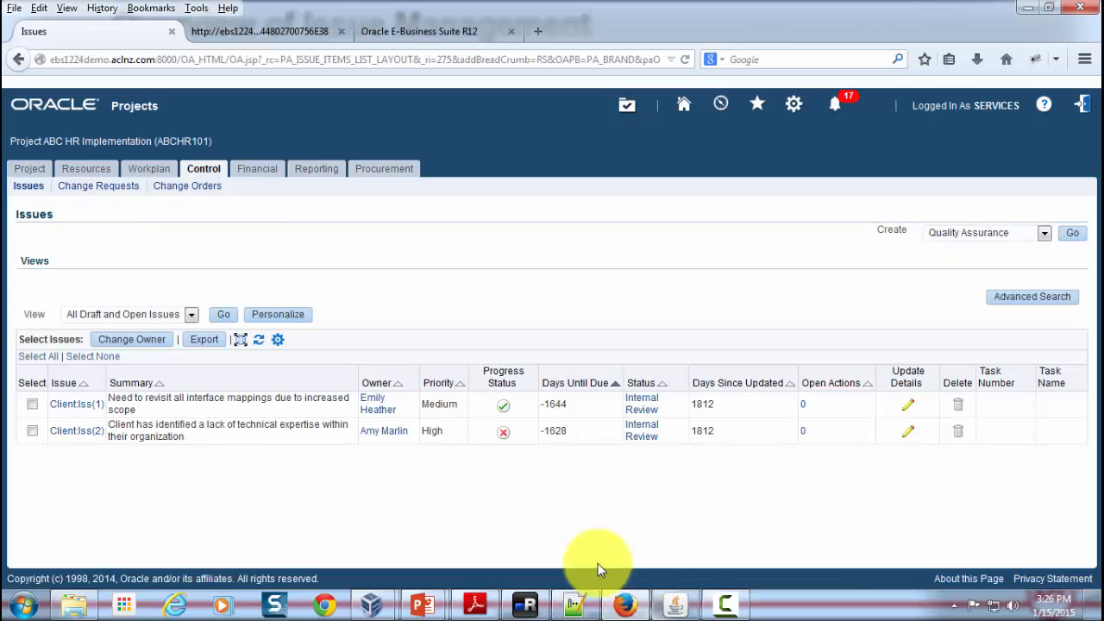
mouse_move(285, 220)
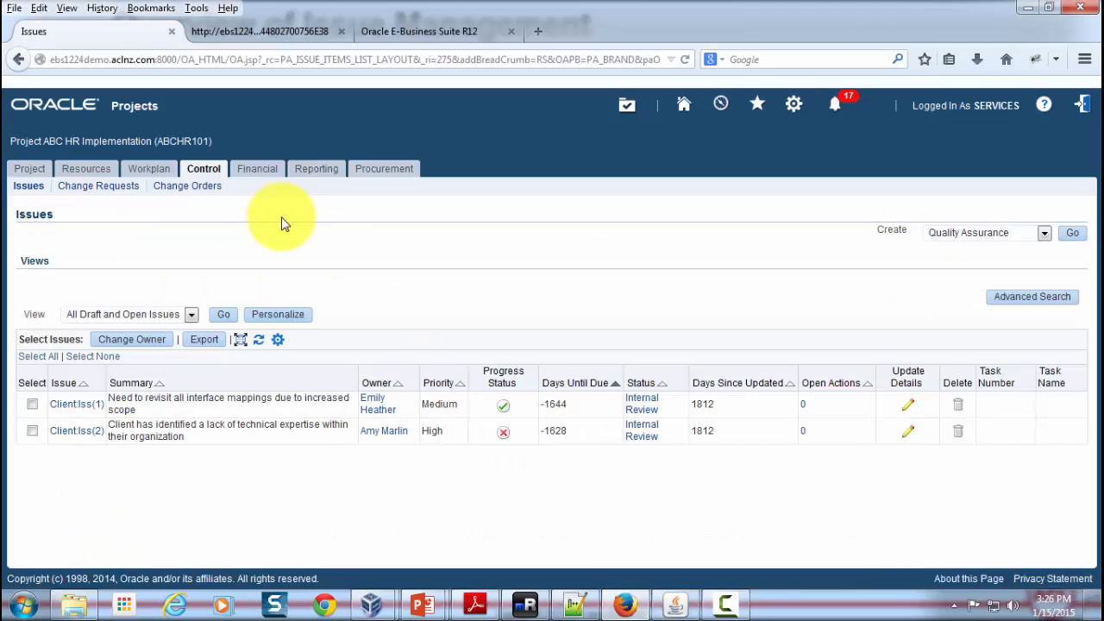
mouse_move(204, 169)
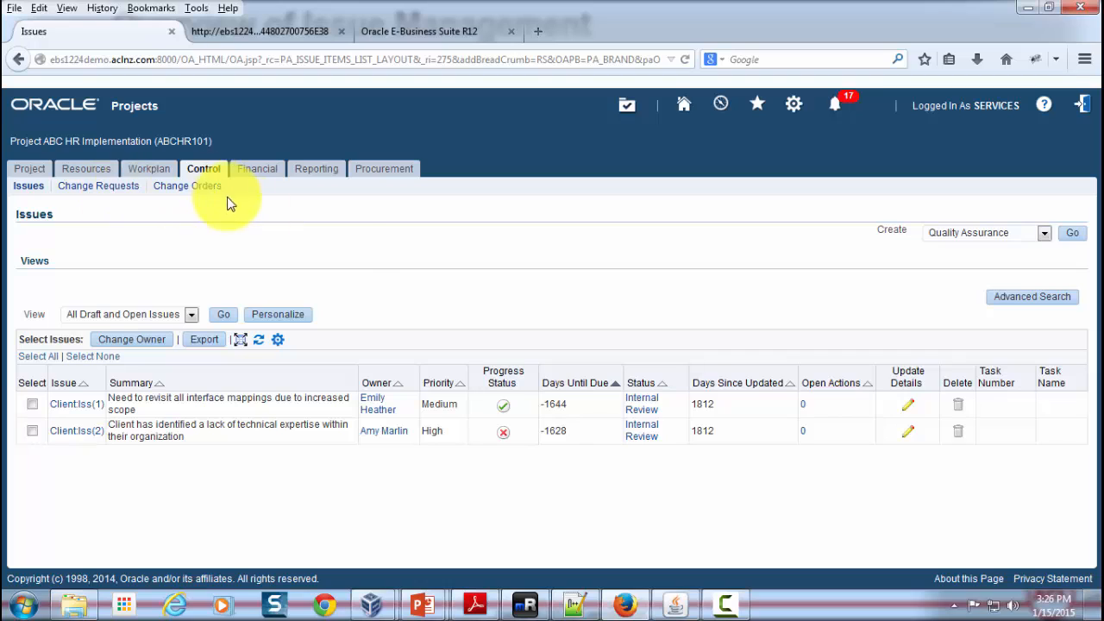
mouse_move(346, 258)
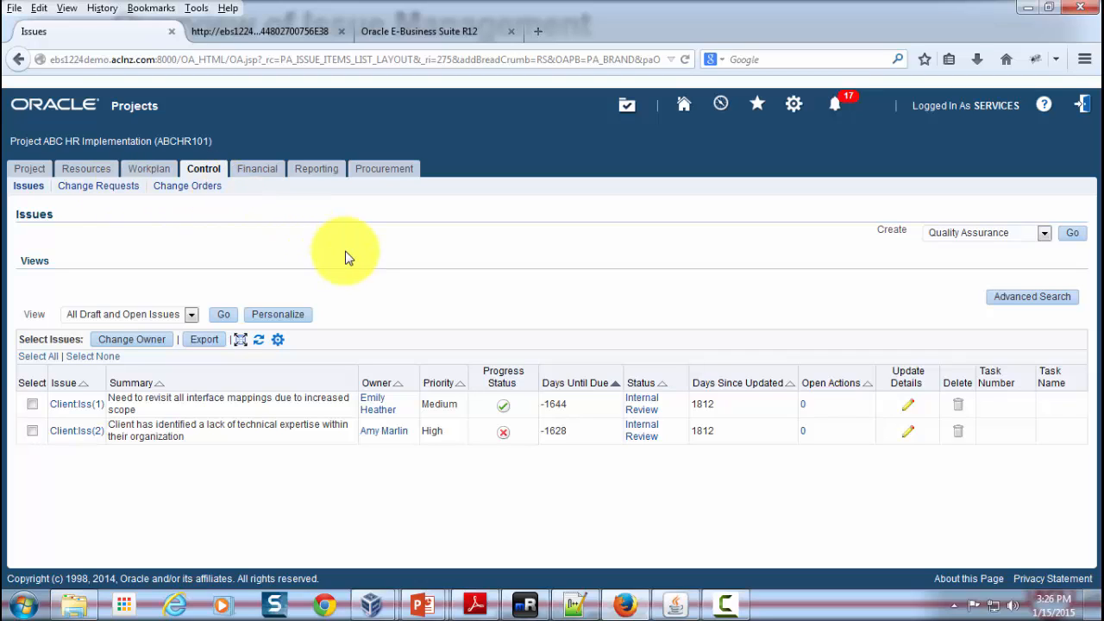
mouse_move(228, 357)
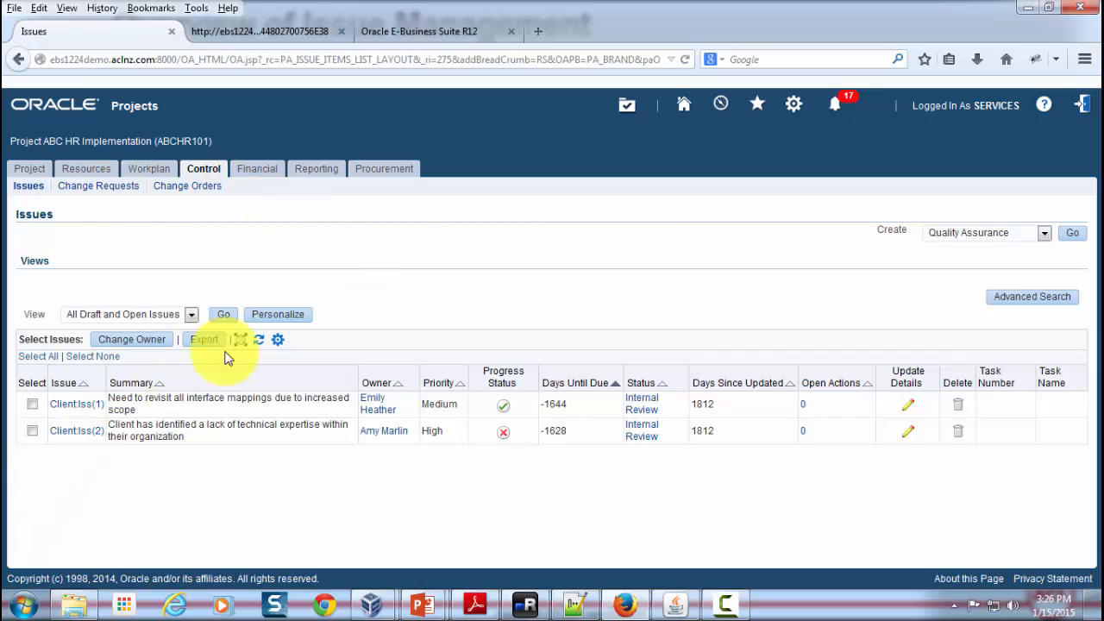
mouse_move(76, 404)
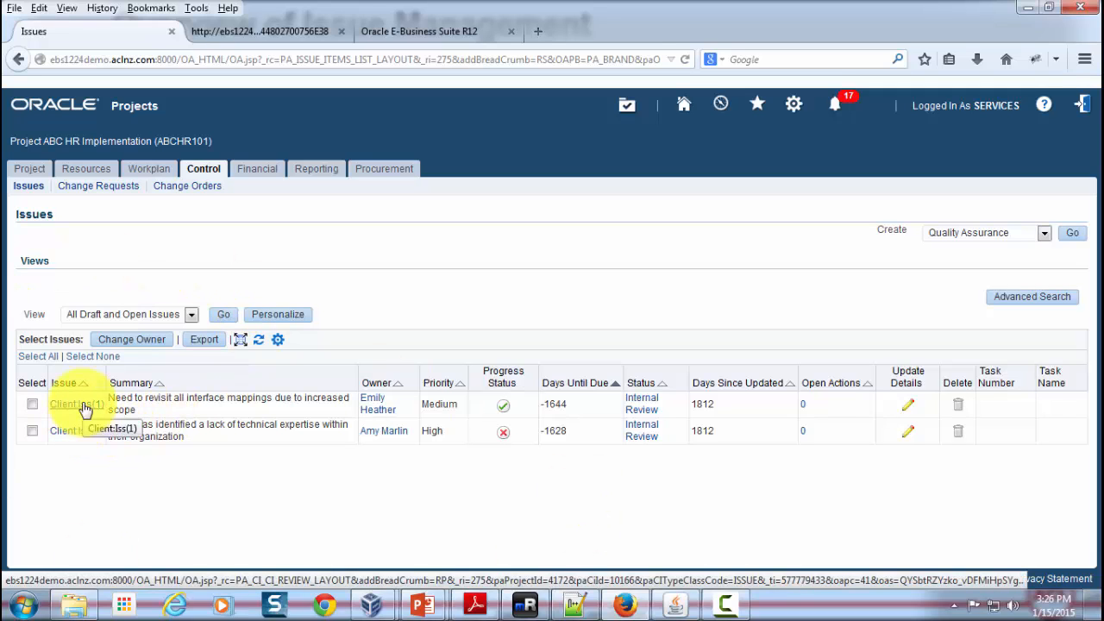
left_click(1046, 233)
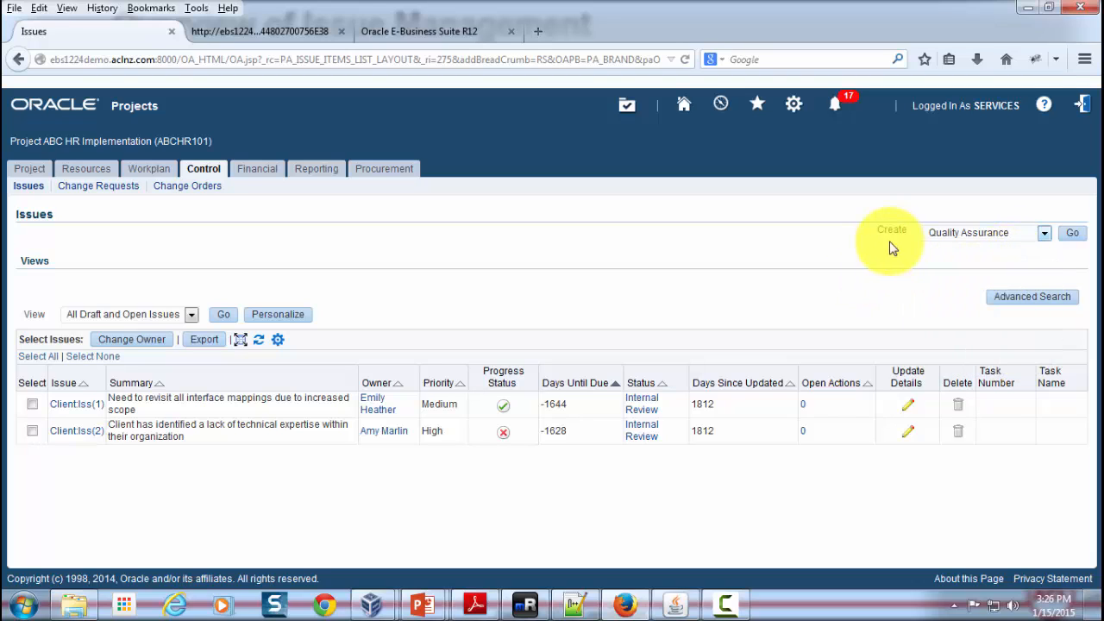
mouse_move(1073, 245)
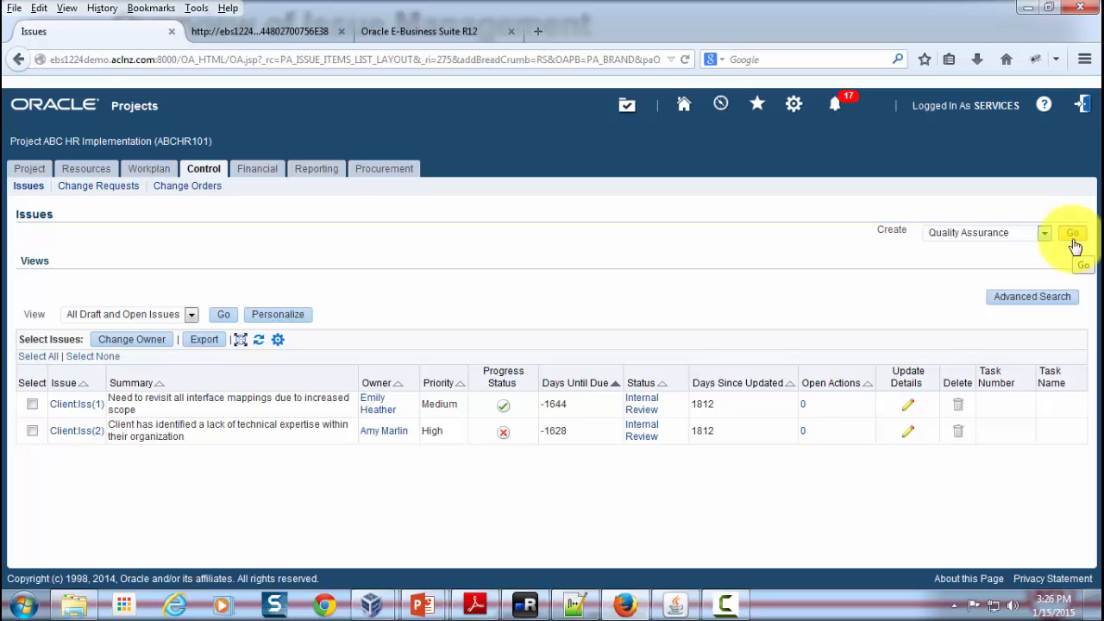
mouse_move(818, 245)
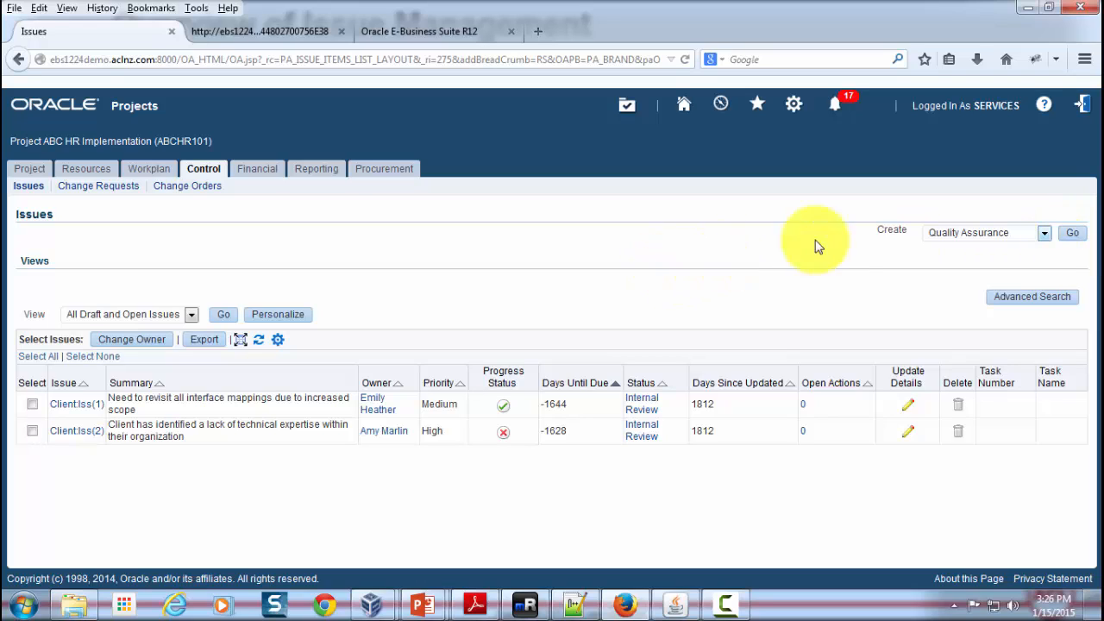
mouse_move(1074, 233)
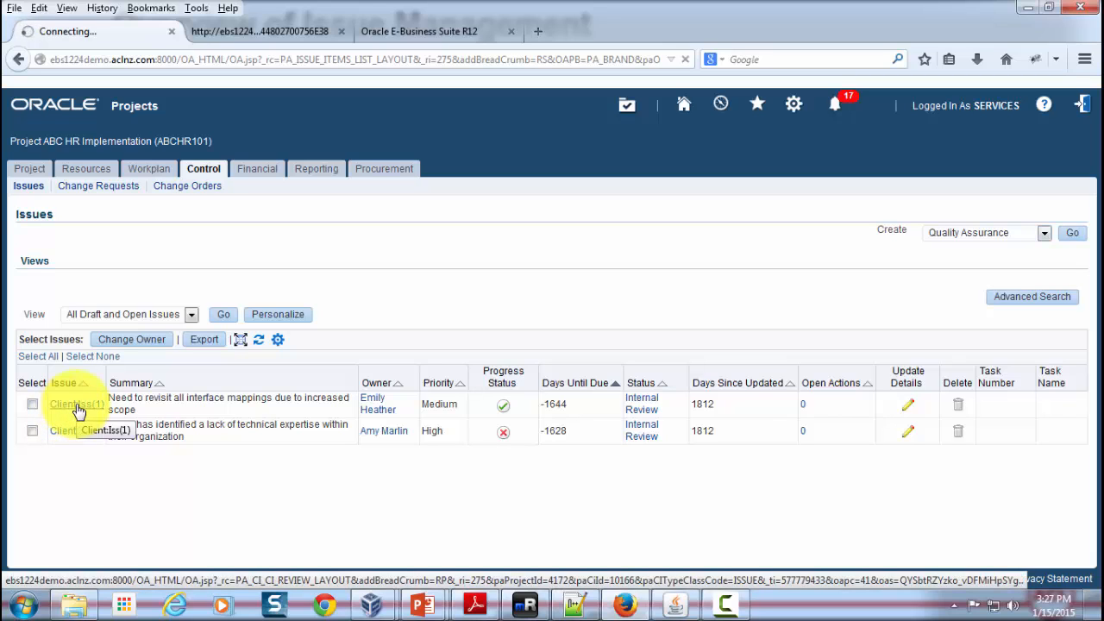
Review the first client issue's details, progress status, resolution and source
left_click(76, 404)
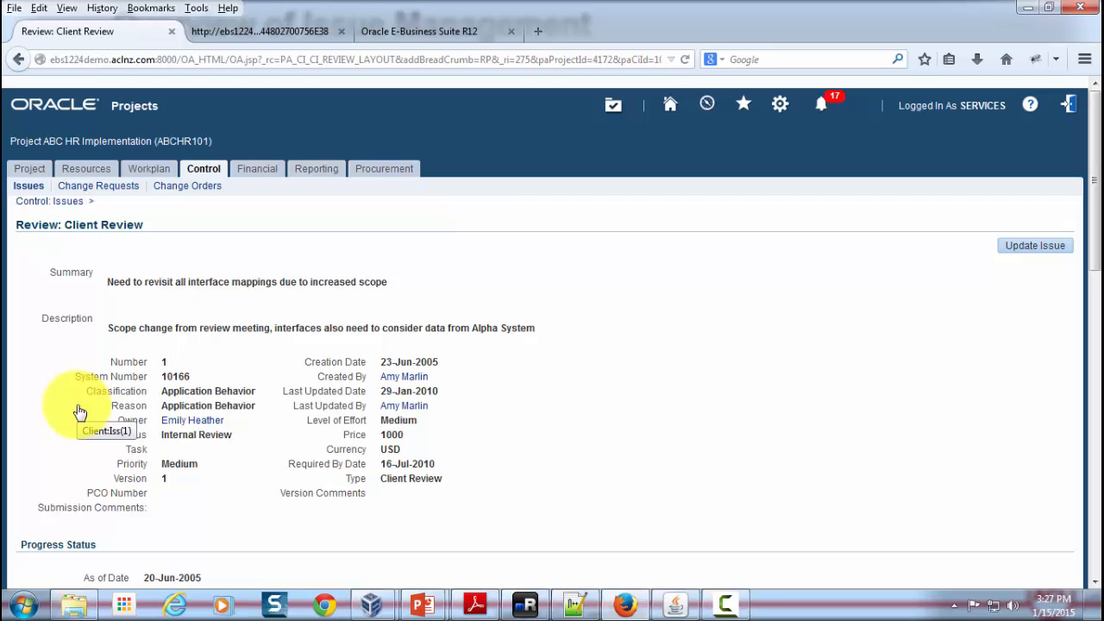
mouse_move(200, 382)
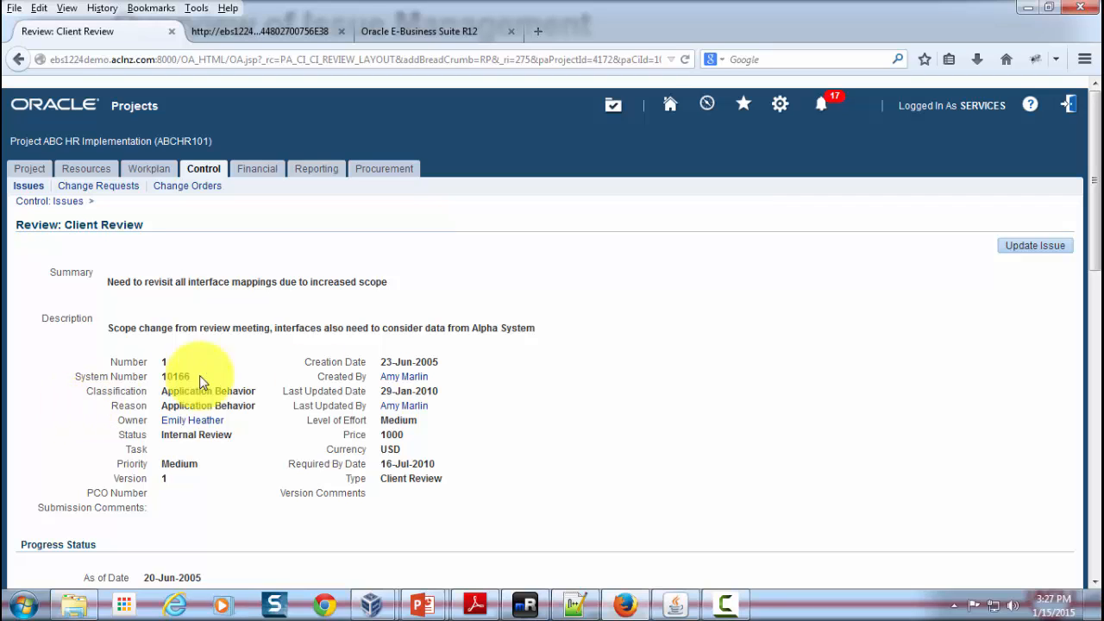
mouse_move(130, 406)
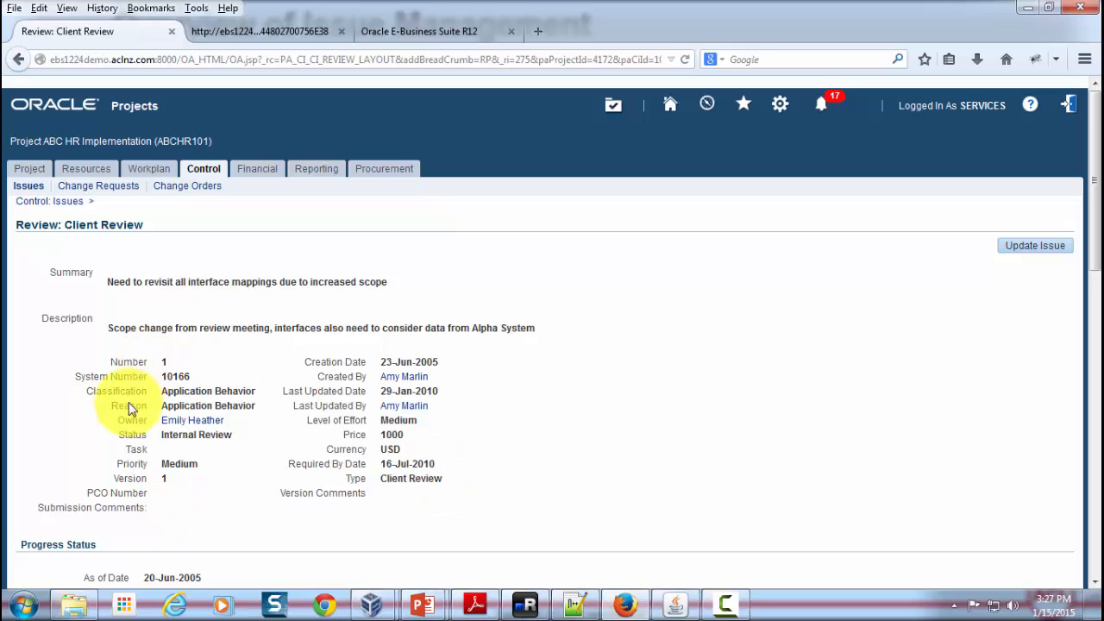
scroll("down", 3)
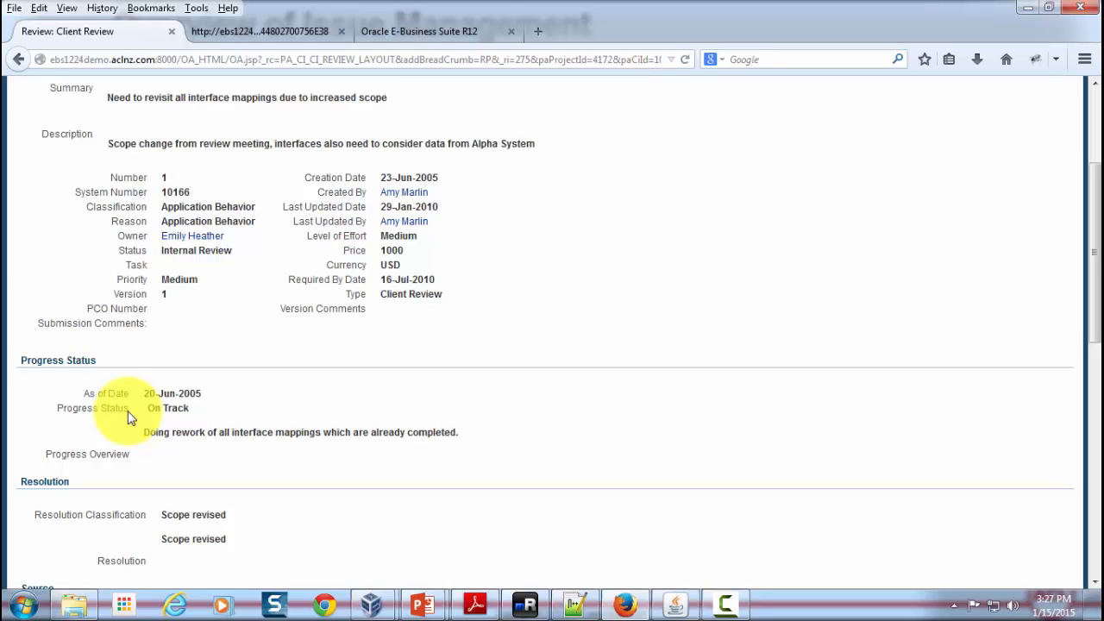
scroll("down", 3)
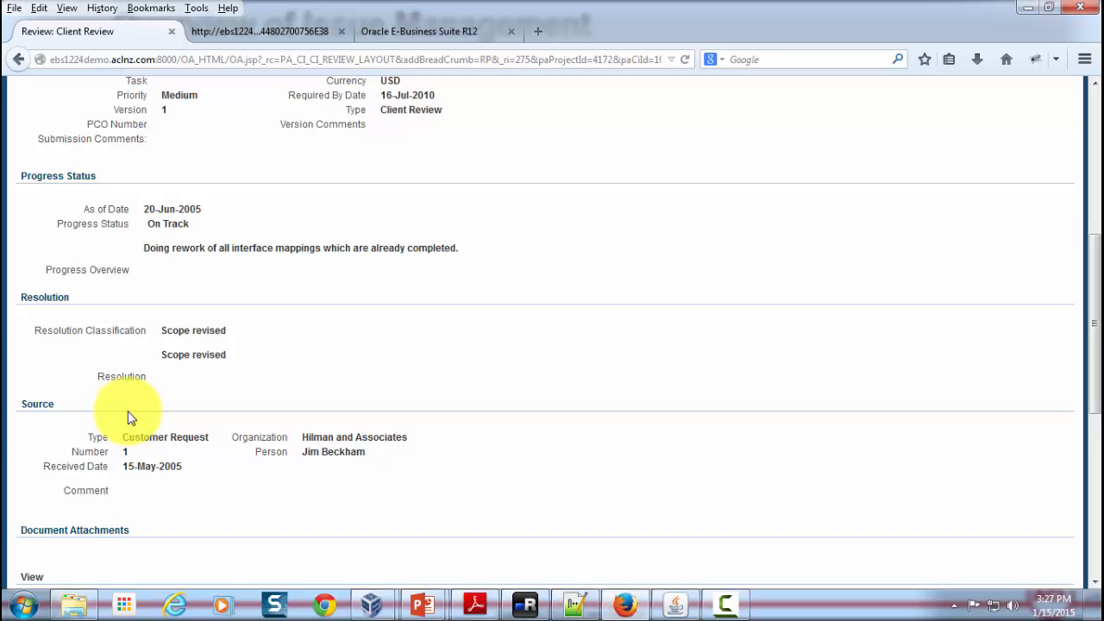
mouse_move(228, 363)
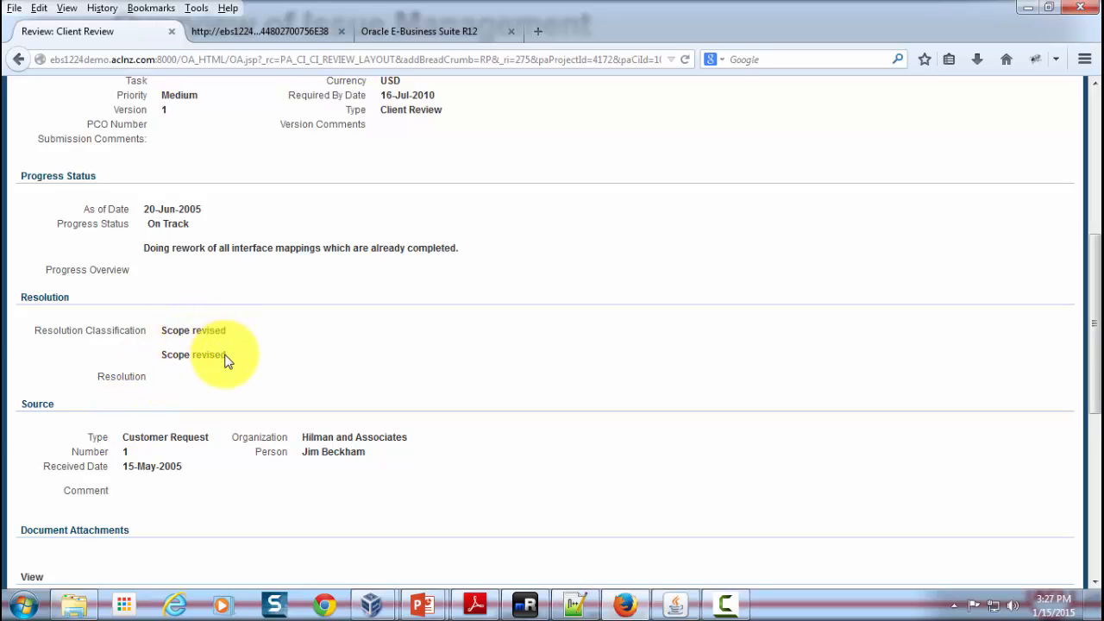
mouse_move(211, 400)
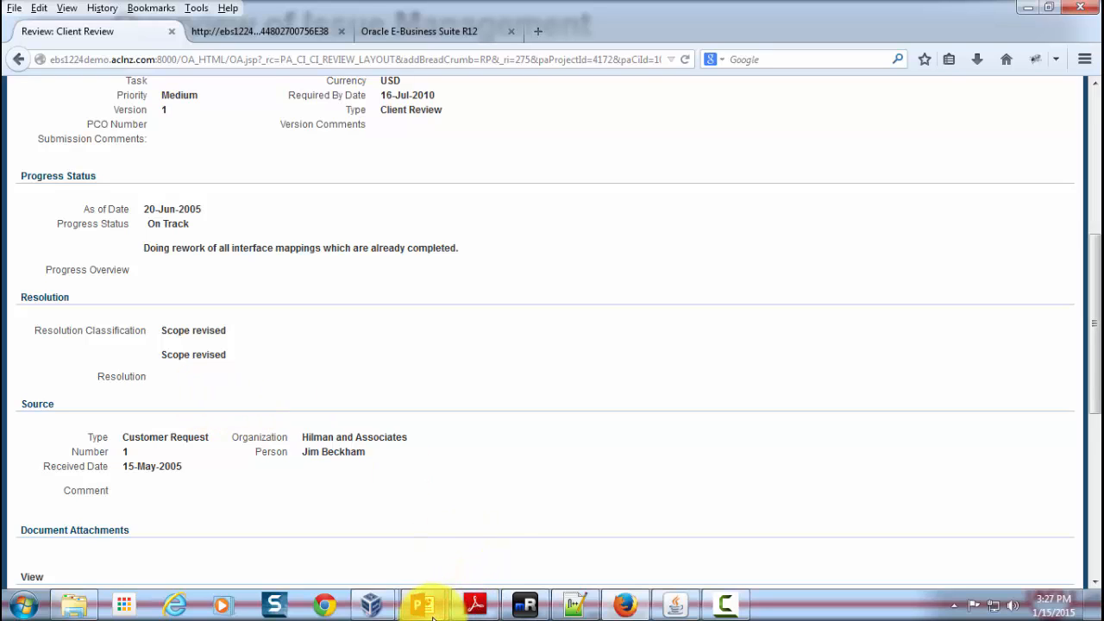
Switch back to the Overview of Issue Management slide in PowerPoint
left_click(24, 604)
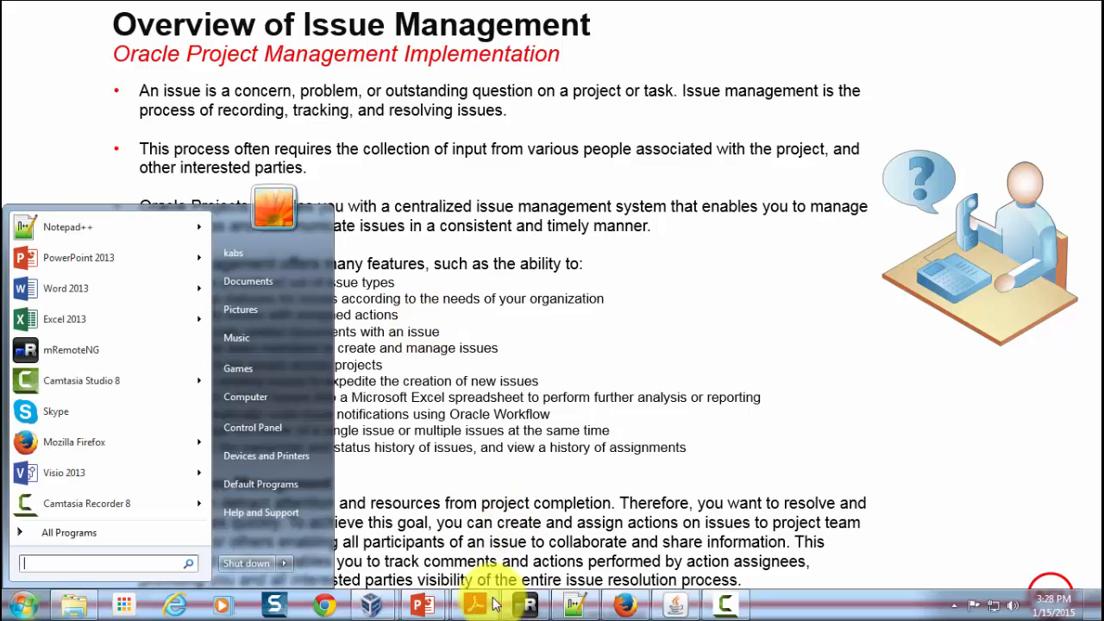
Return to the Client Review issue, enter Update Issue and start a new action
left_click(625, 604)
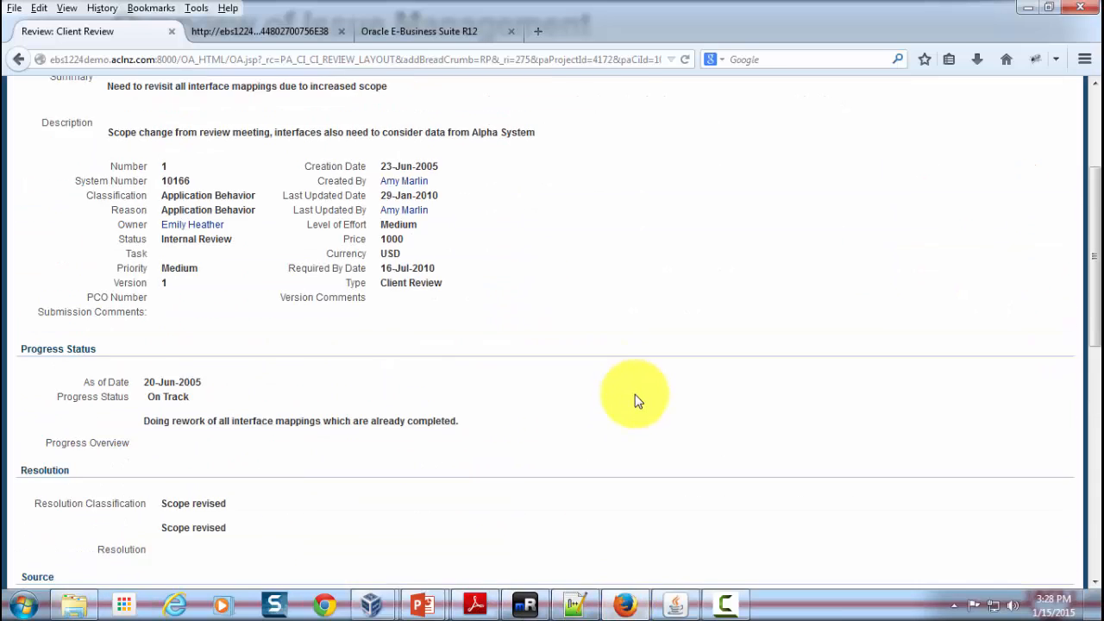
scroll("up", 3)
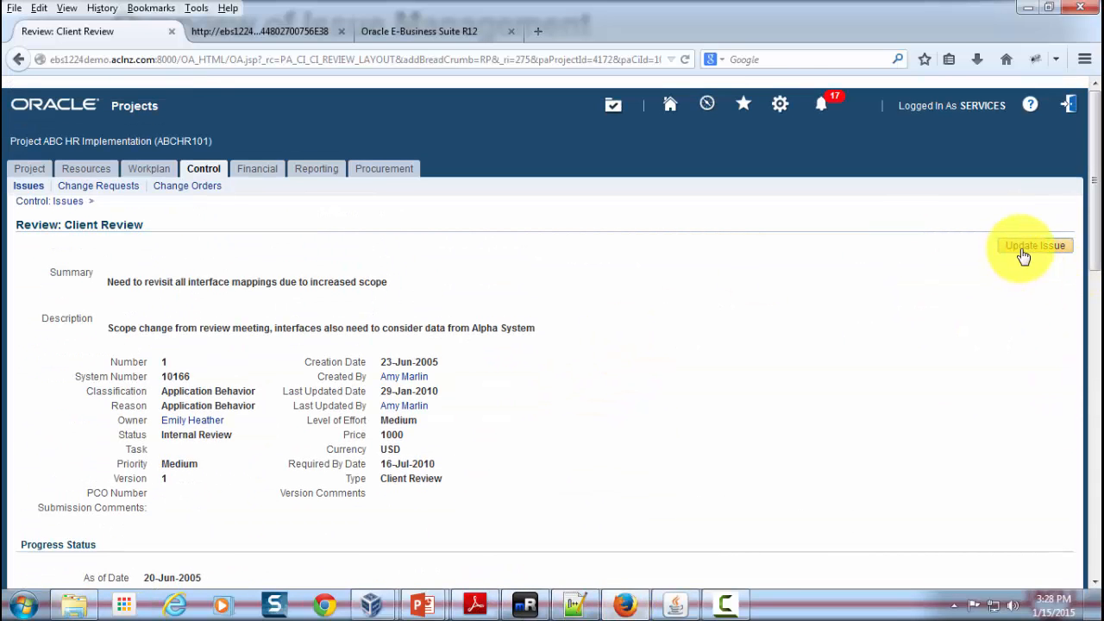
left_click(1035, 245)
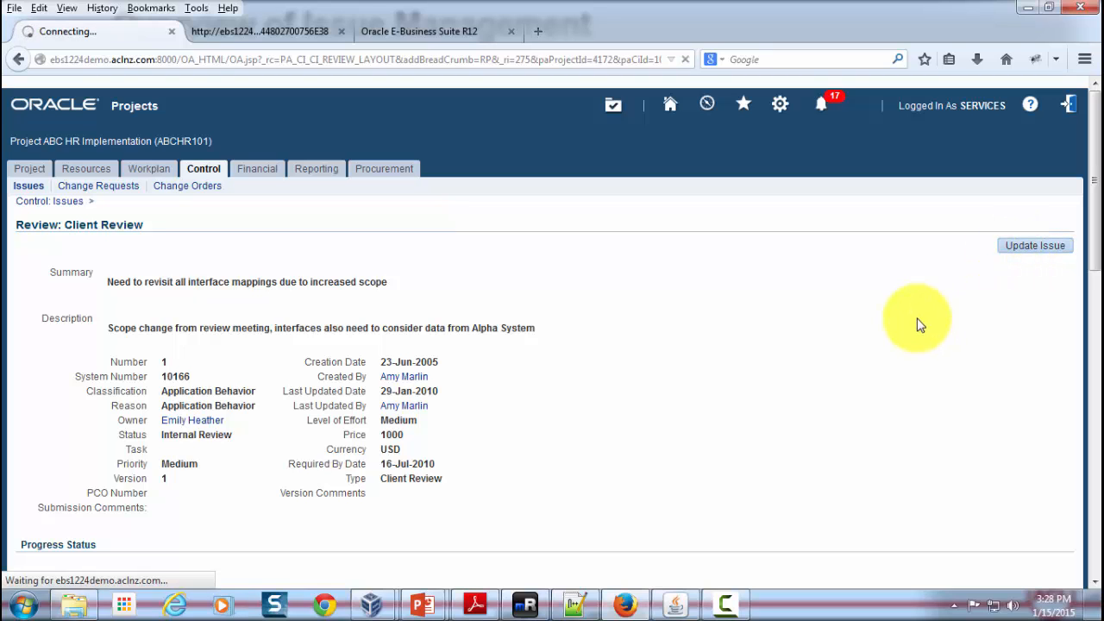
left_click(1035, 246)
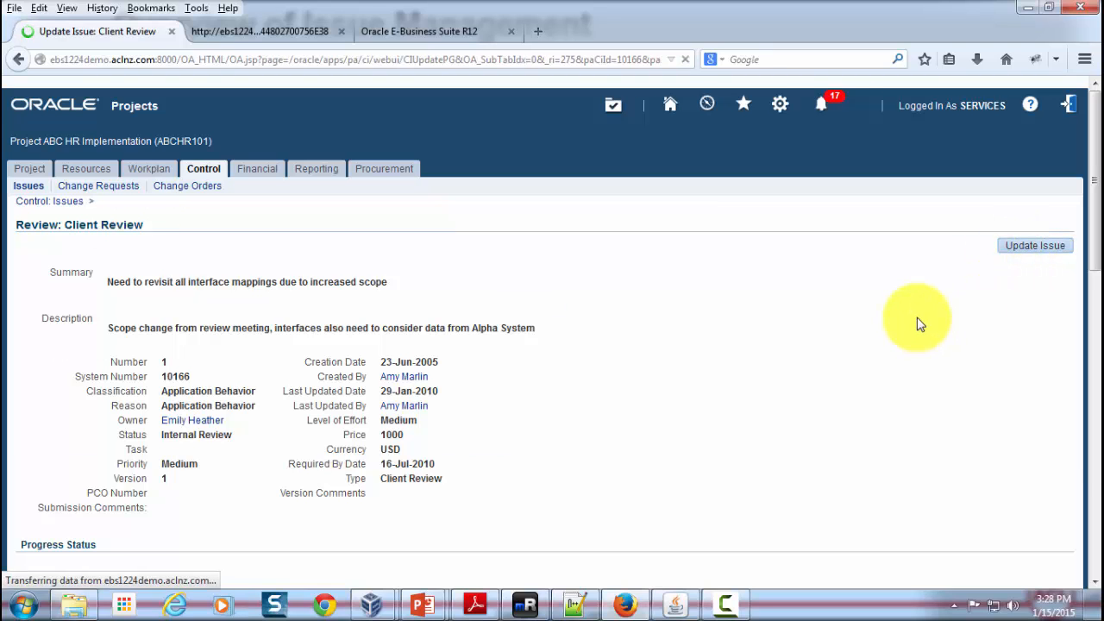
left_click(1035, 245)
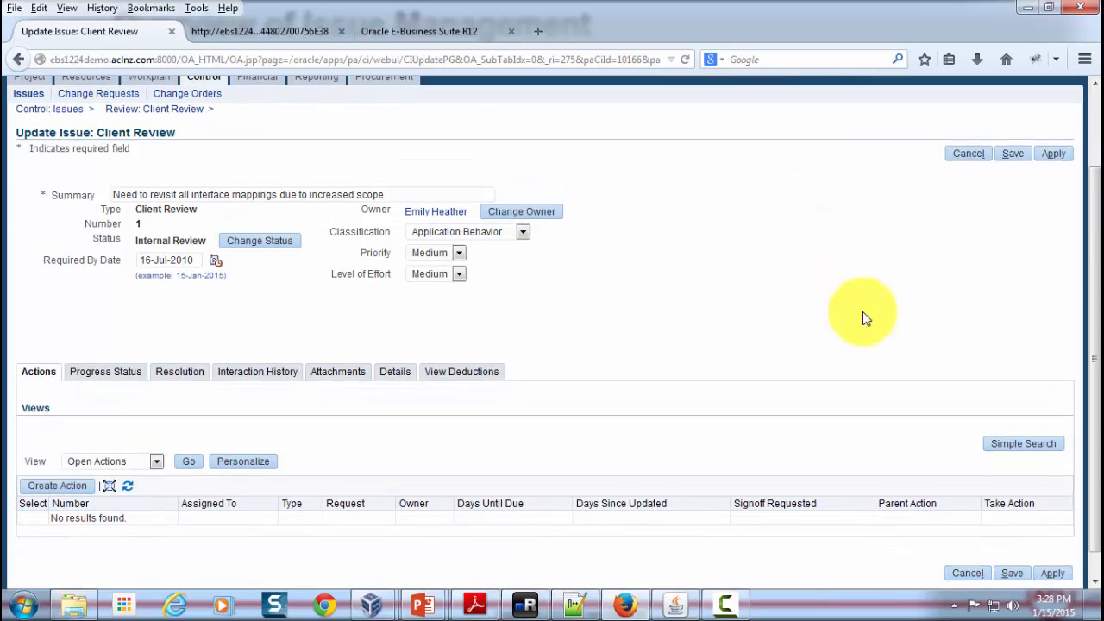
mouse_move(105, 242)
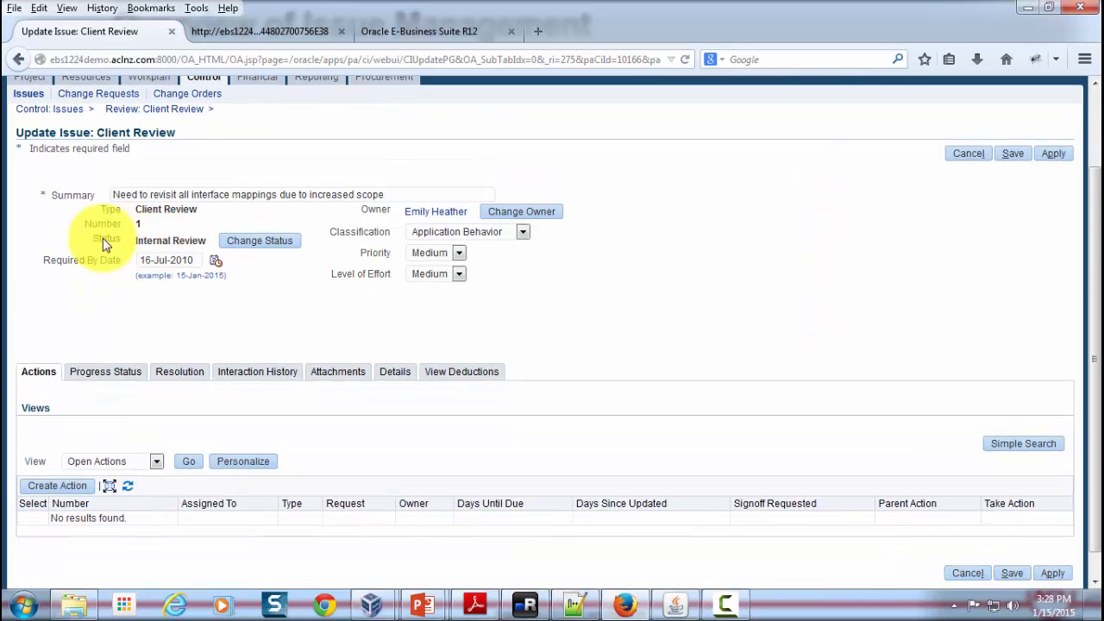
mouse_move(518, 250)
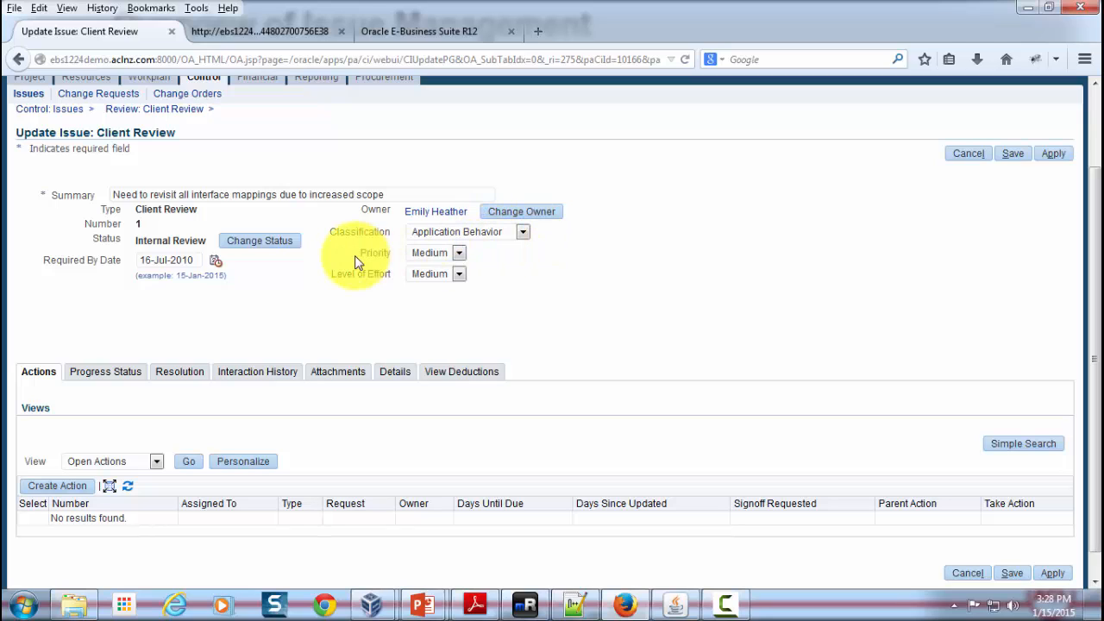
mouse_move(362, 289)
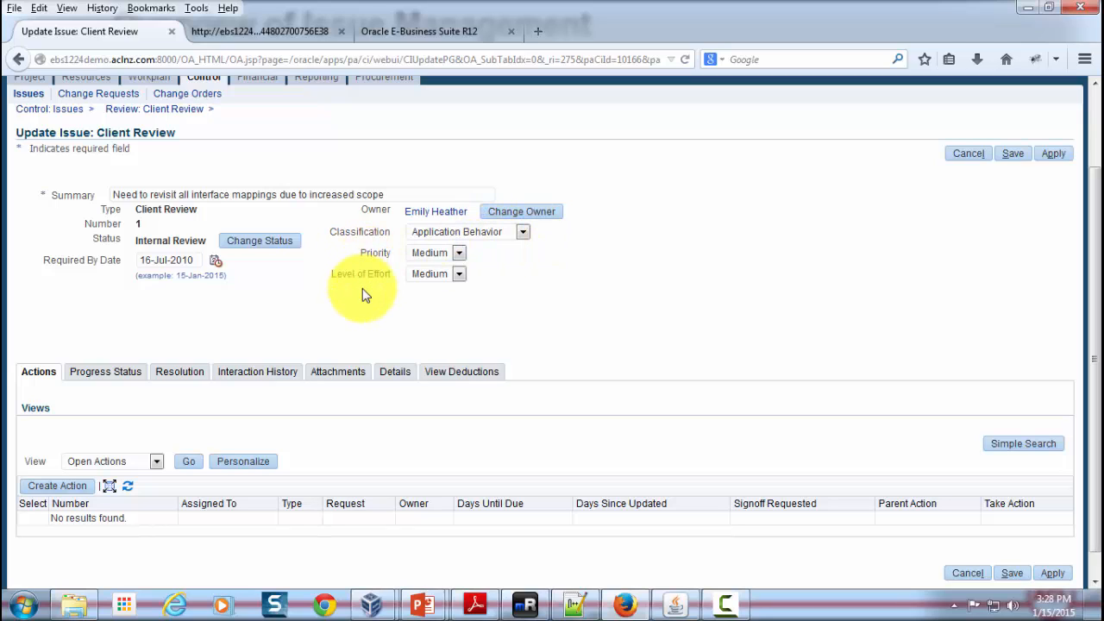
mouse_move(711, 332)
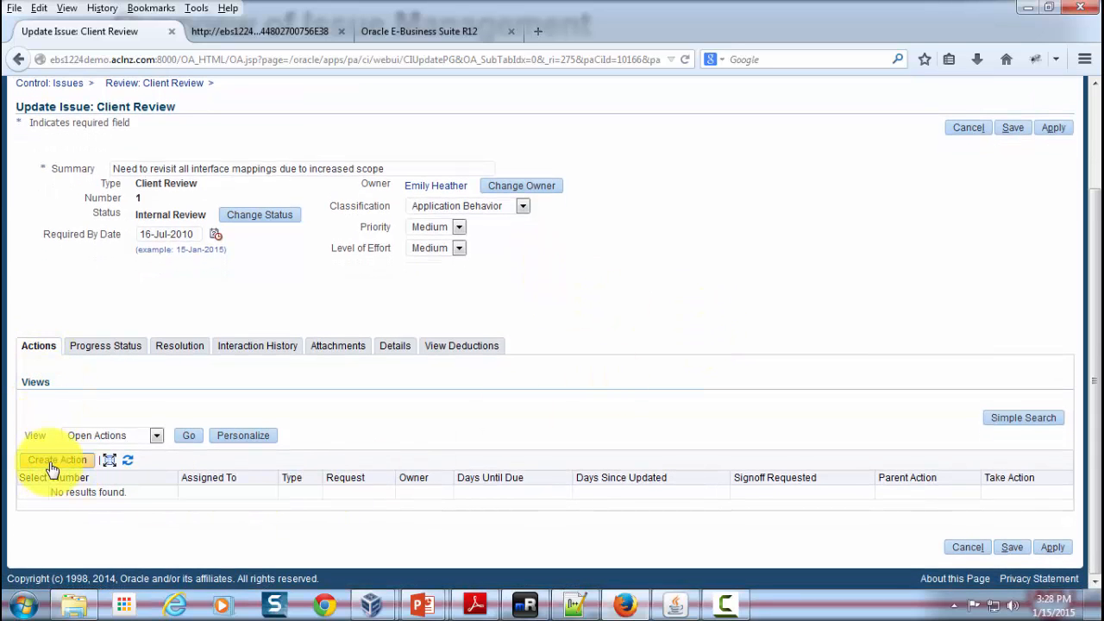
left_click(57, 459)
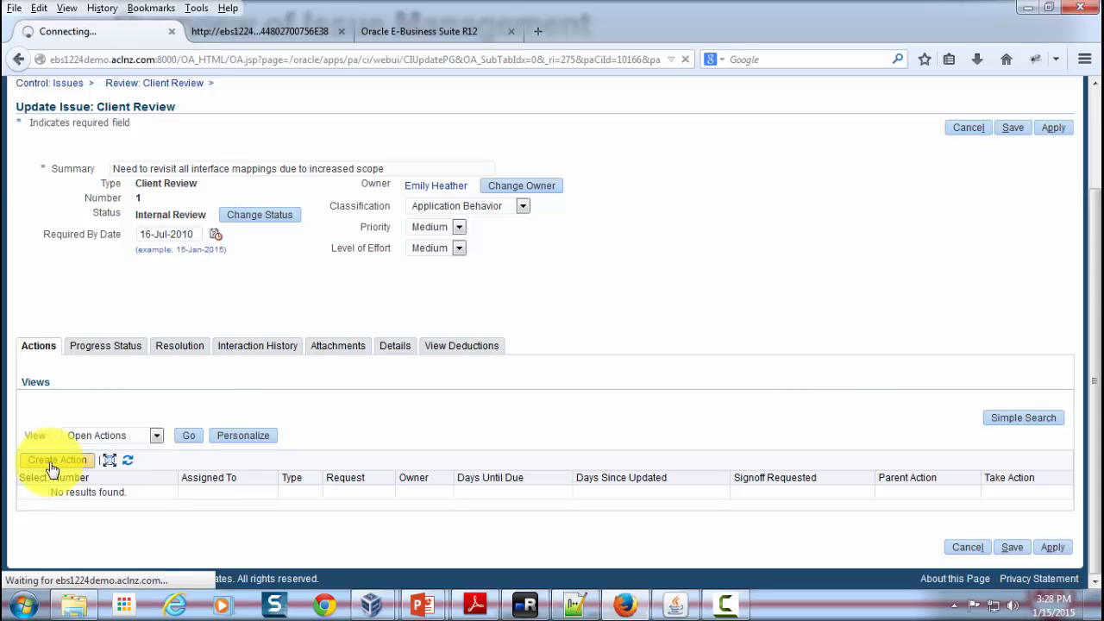
On Create Action, keep Review as the action type and move to the Assignee person field
left_click(55, 459)
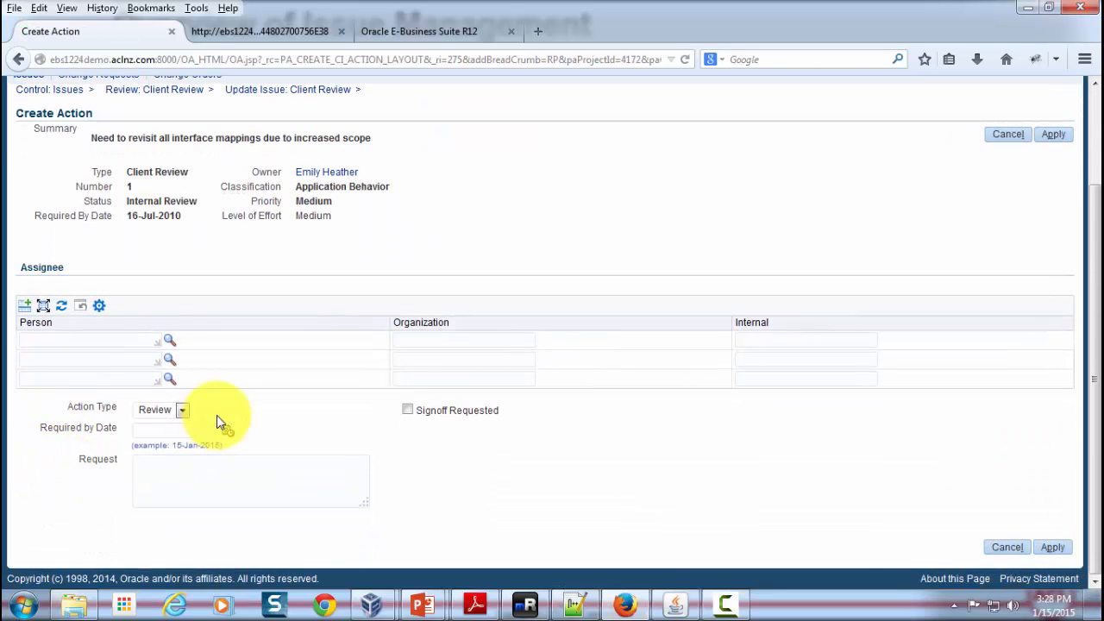
left_click(183, 410)
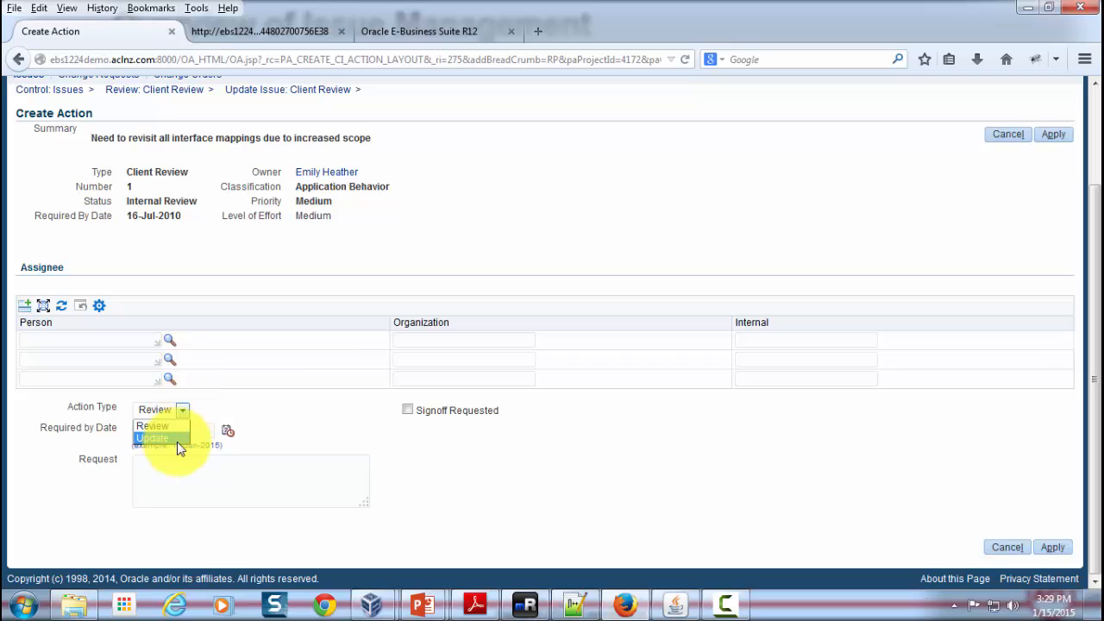
left_click(159, 425)
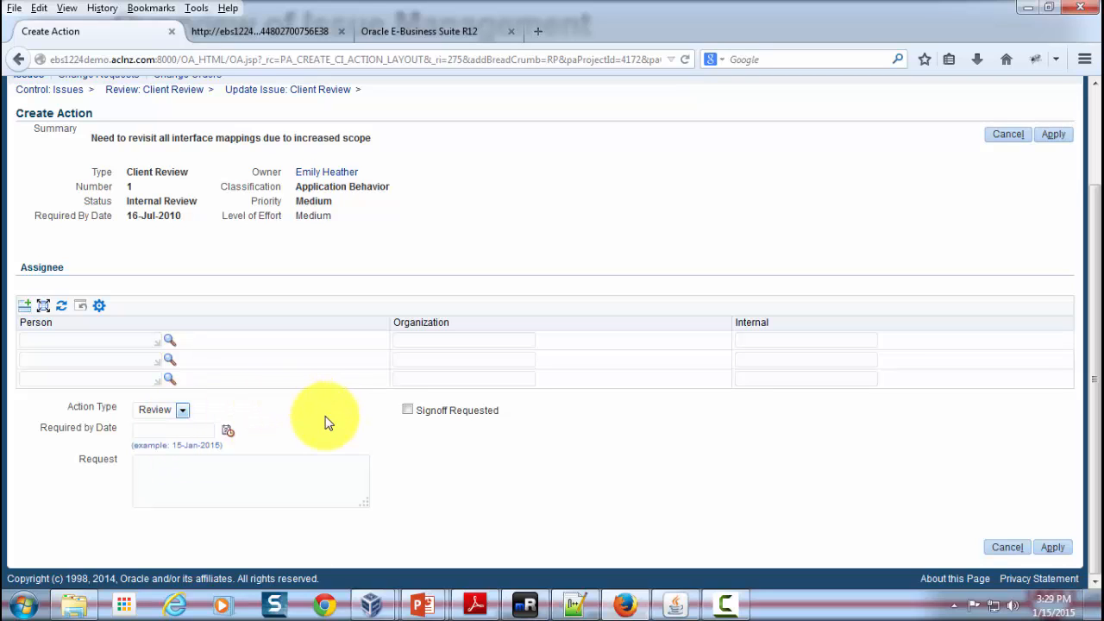
left_click(86, 340)
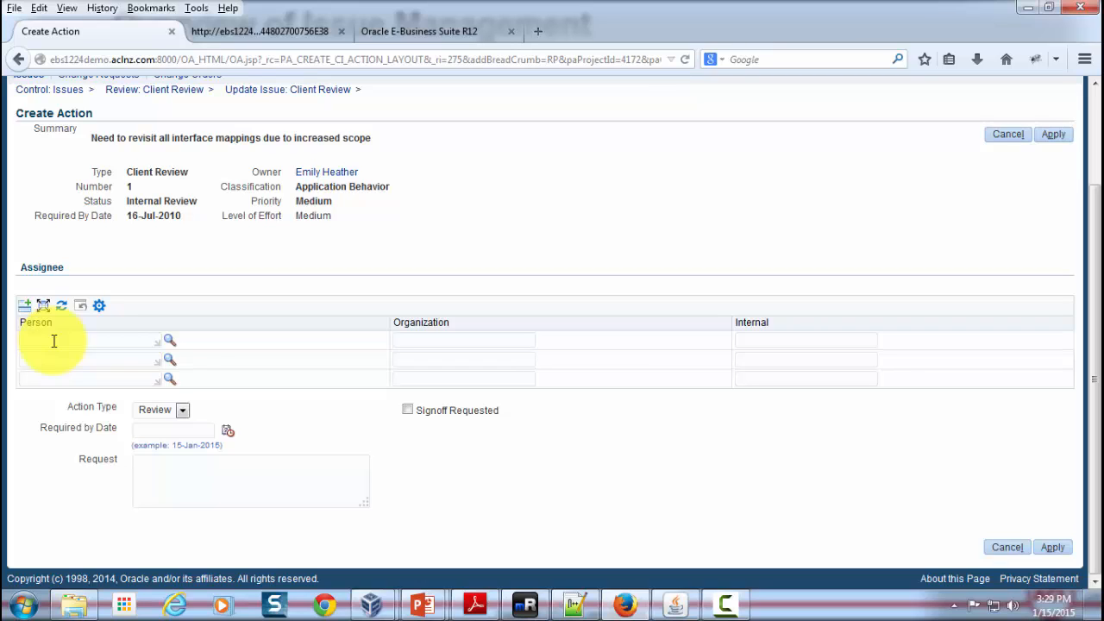
left_click(86, 338)
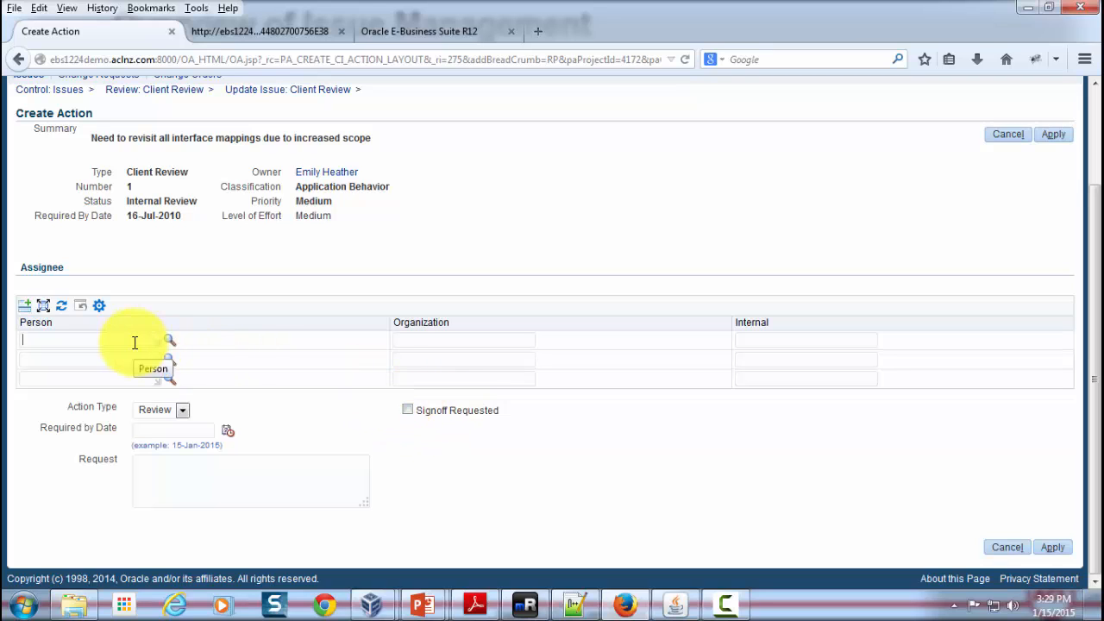
mouse_move(207, 456)
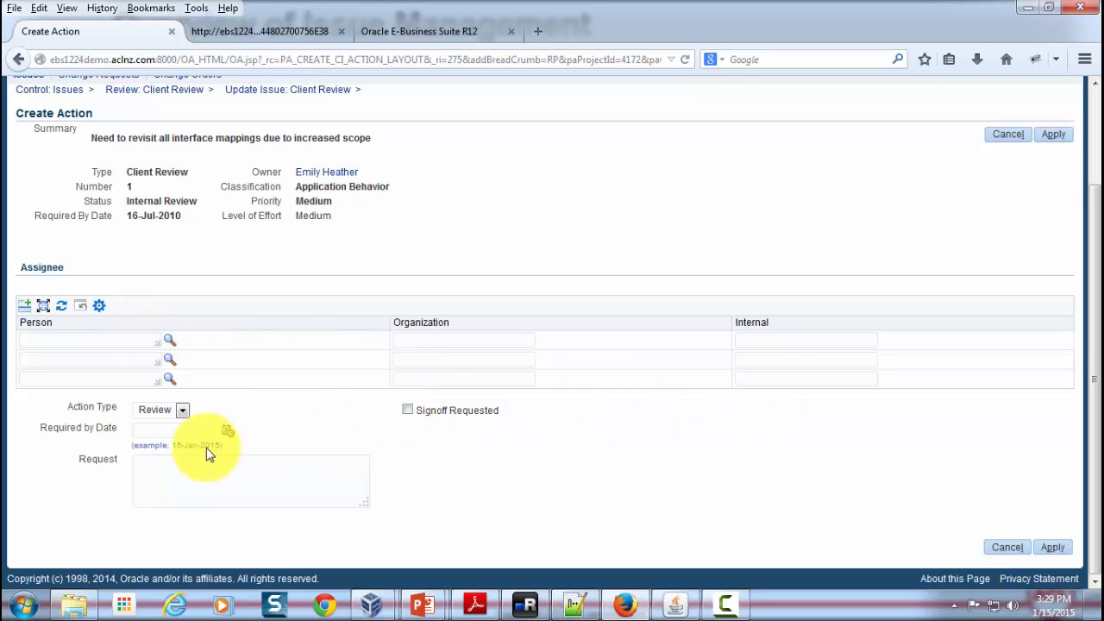
mouse_move(153, 480)
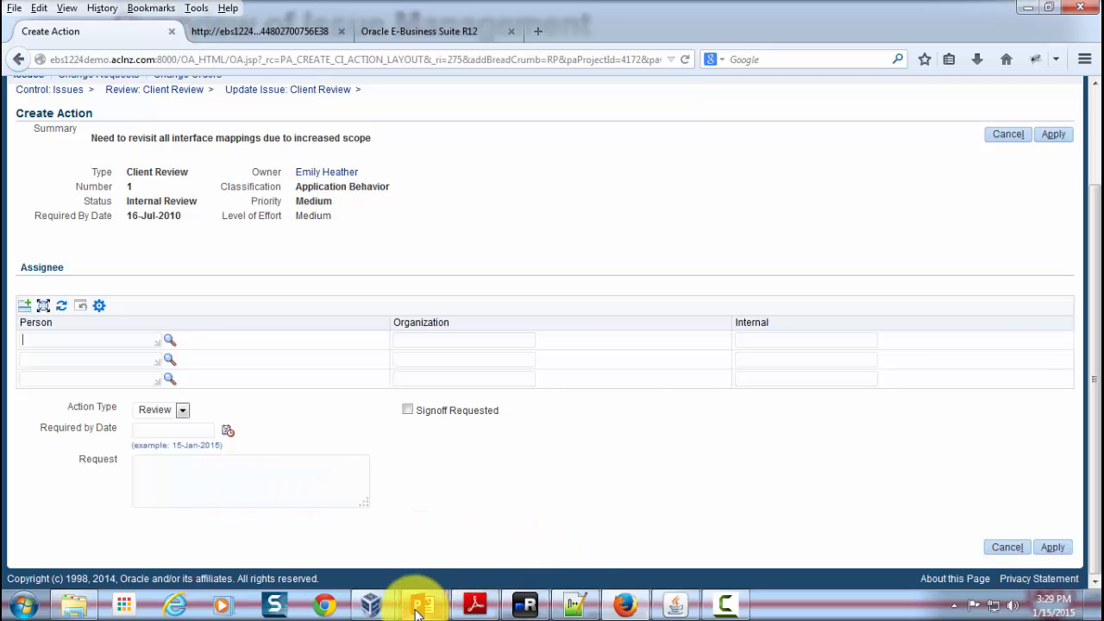
mouse_move(326, 186)
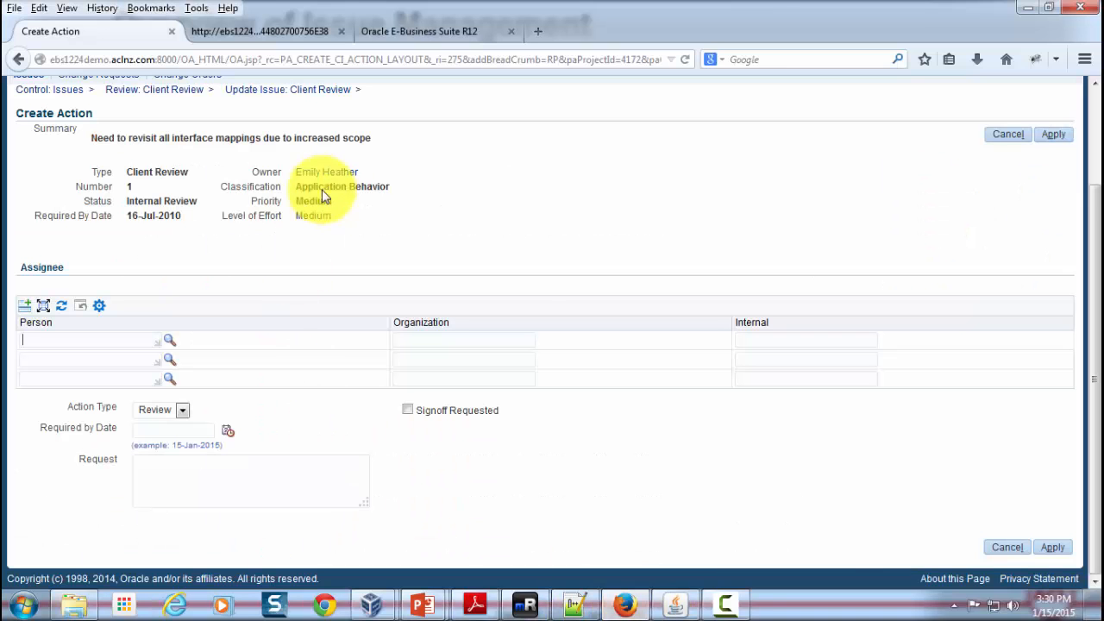
Scroll up to leave the unsaved Create Action form
scroll("up", 3)
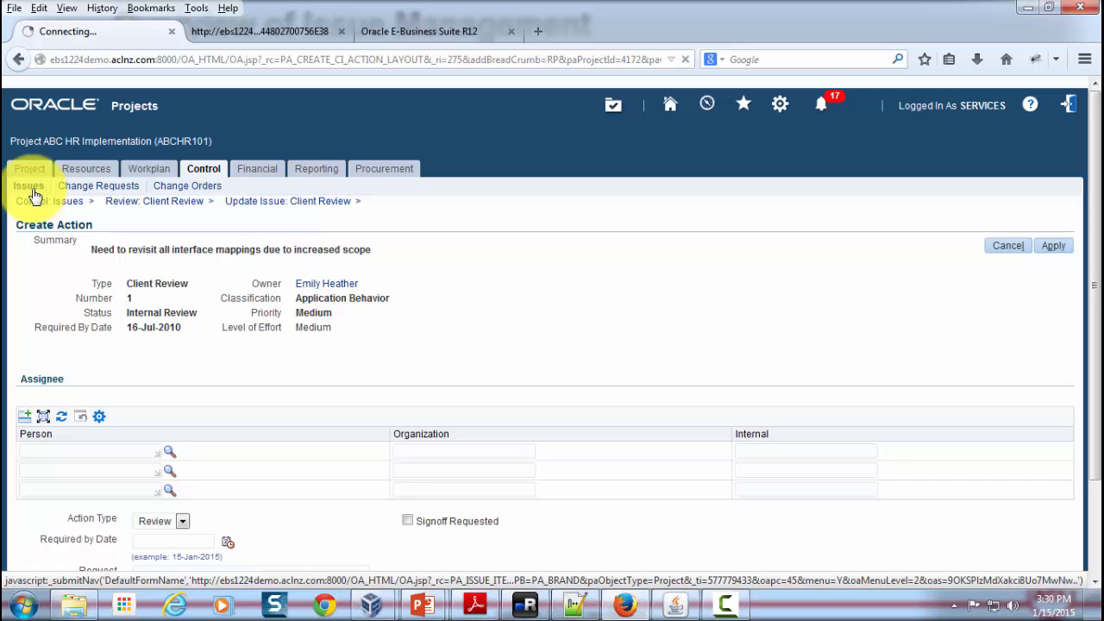
Go back to the project's Issues list and launch Advanced Search
left_click(27, 186)
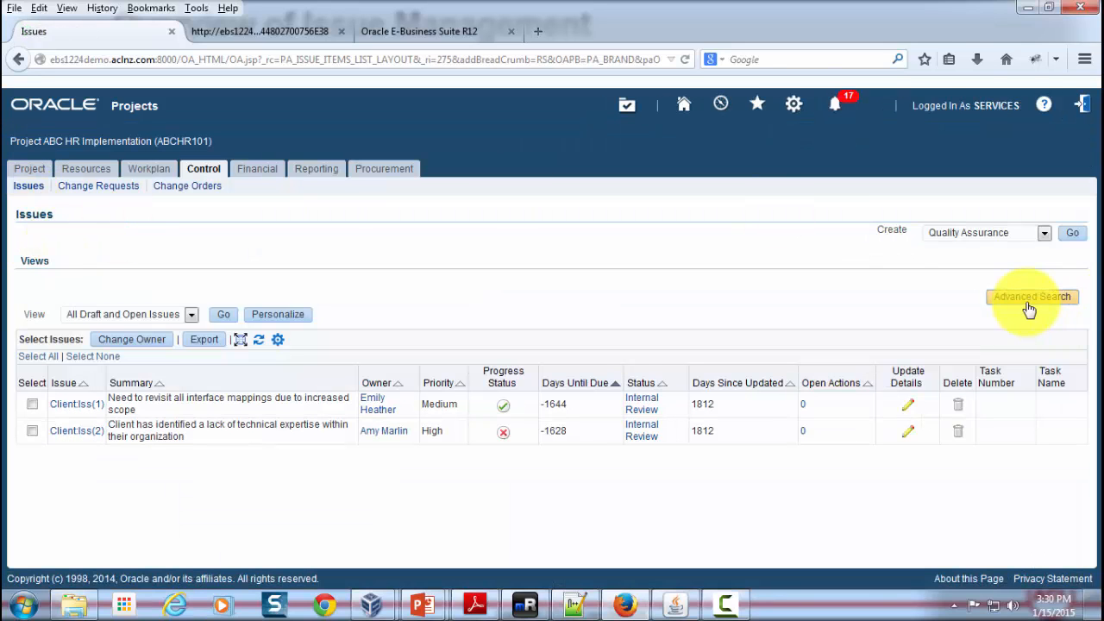
mouse_move(97, 338)
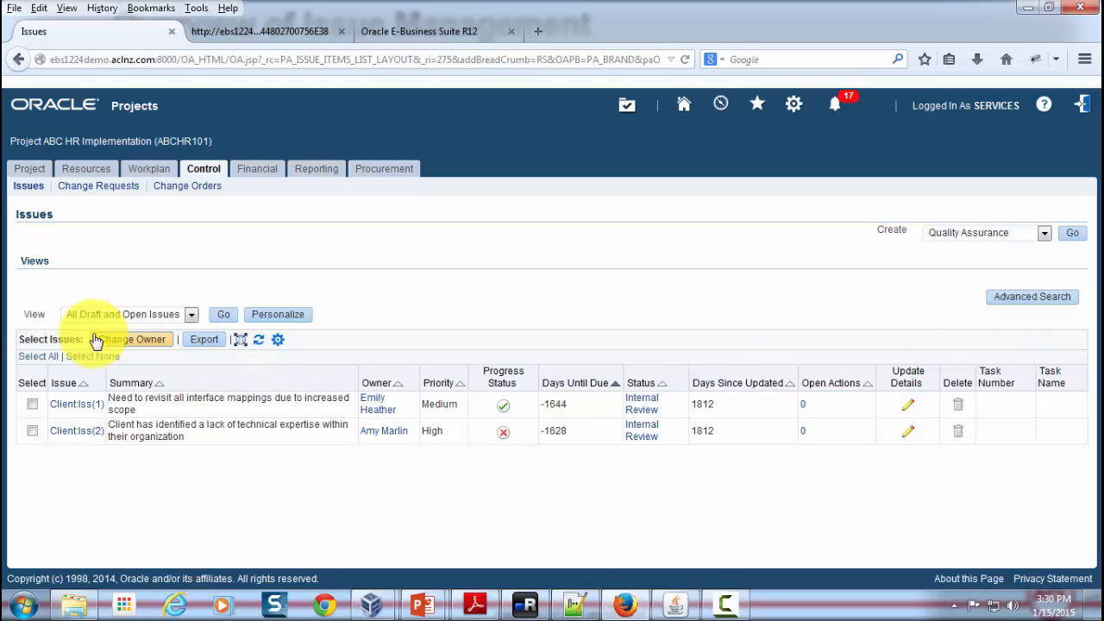
left_click(190, 314)
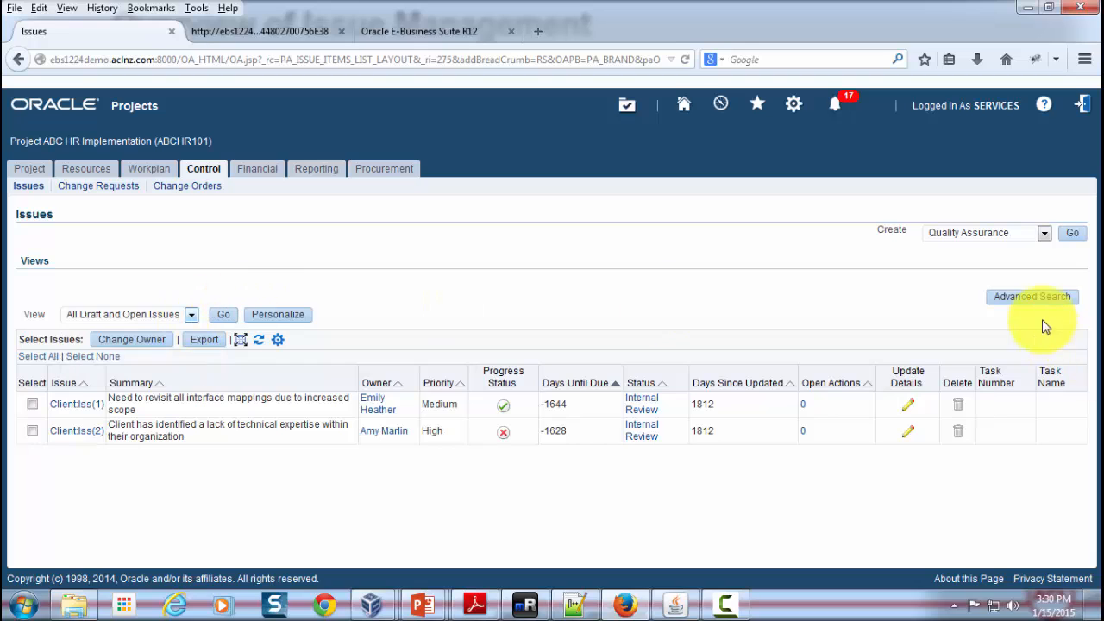
left_click(1032, 297)
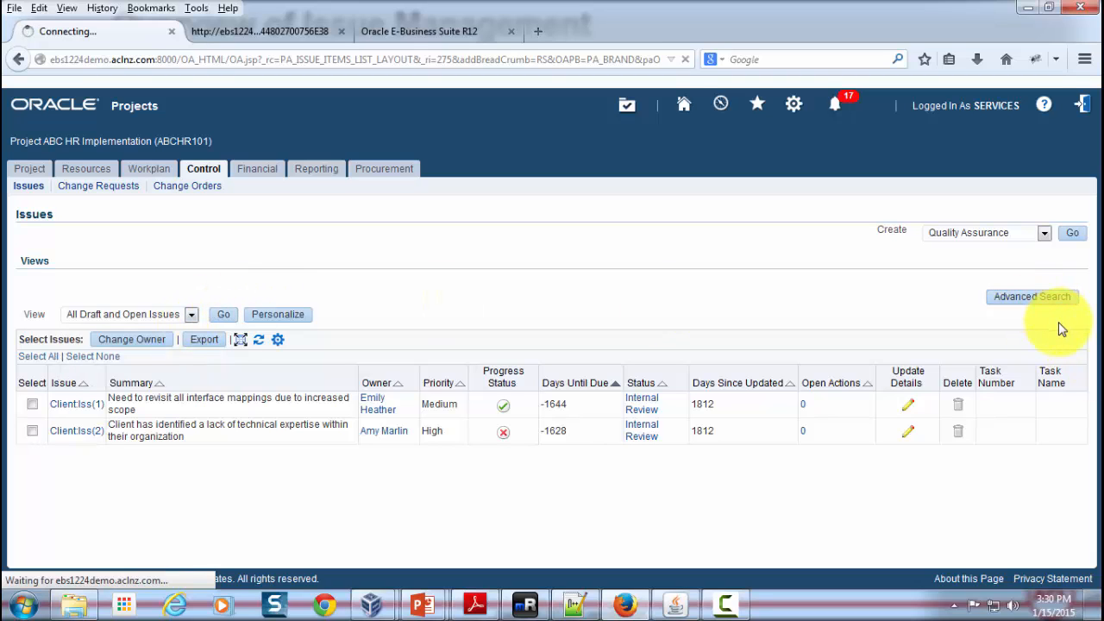
Browse the Add Another criteria available on the Issues Advanced Search page
left_click(1032, 296)
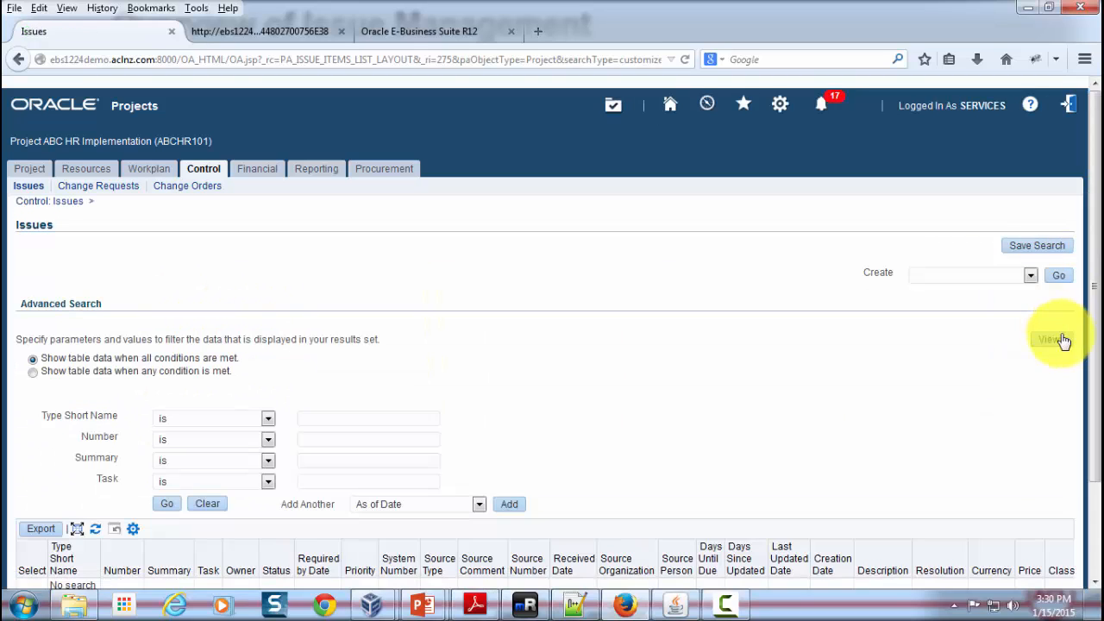
scroll("down", 3)
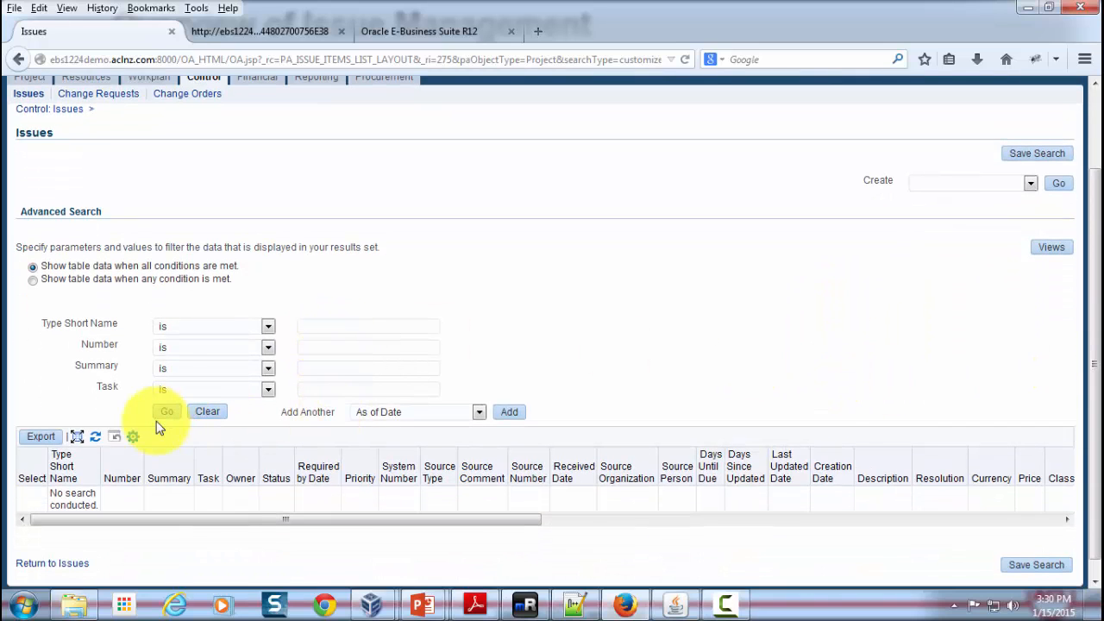
mouse_move(165, 337)
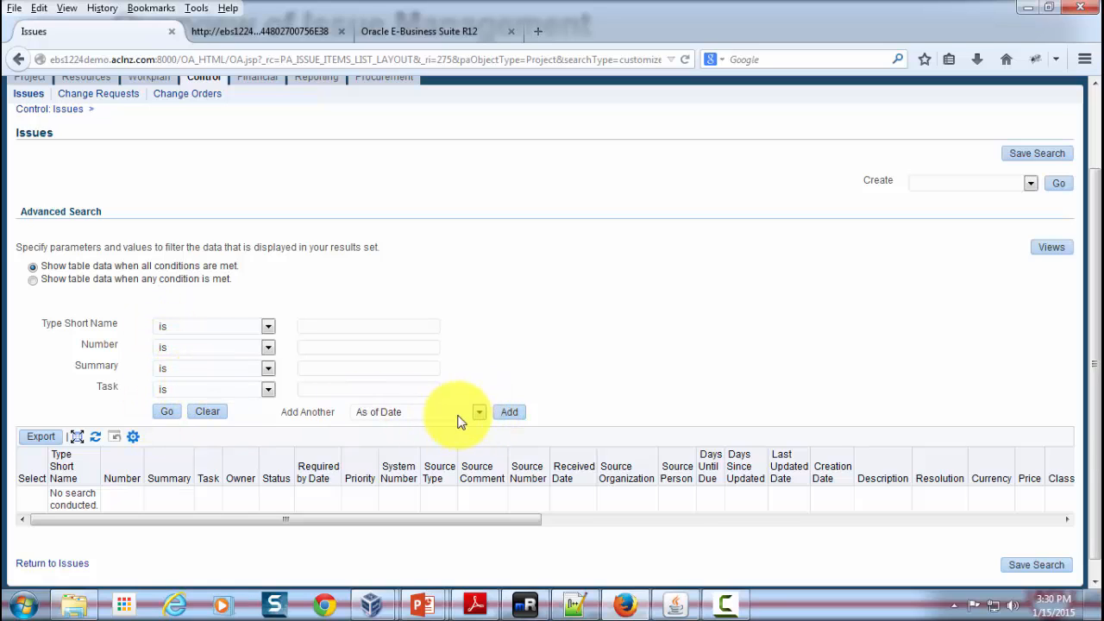
left_click(480, 411)
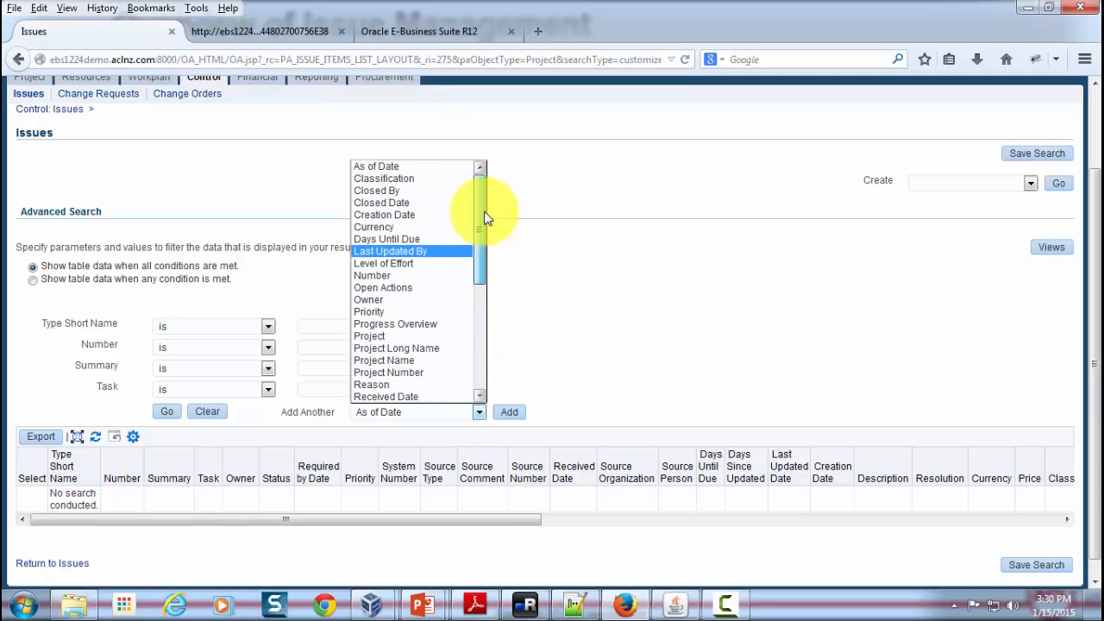
mouse_move(711, 270)
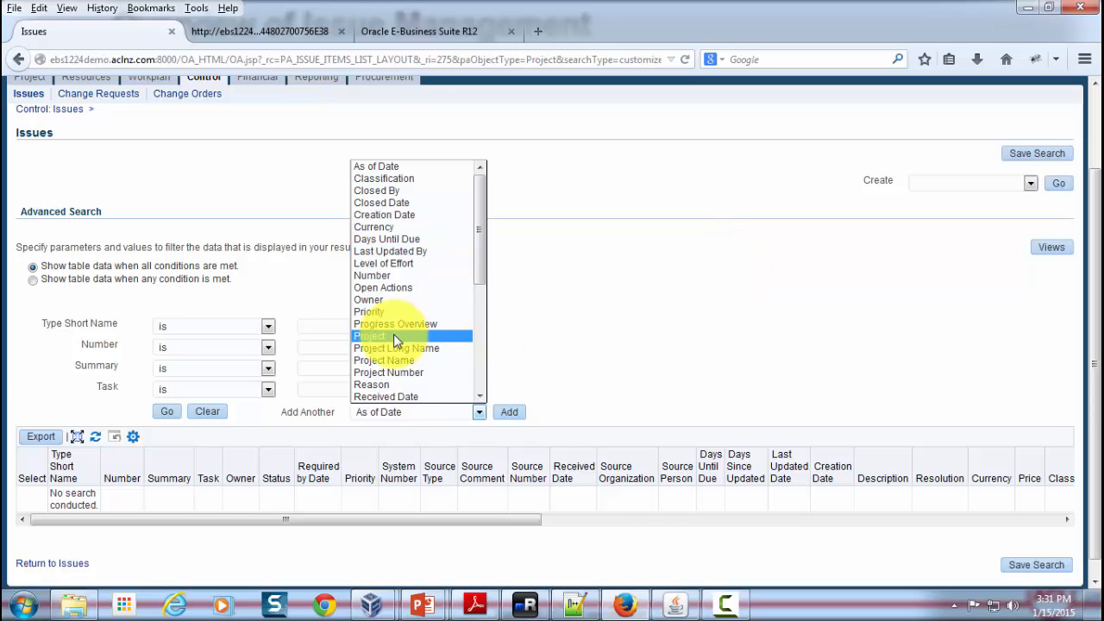
mouse_move(421, 604)
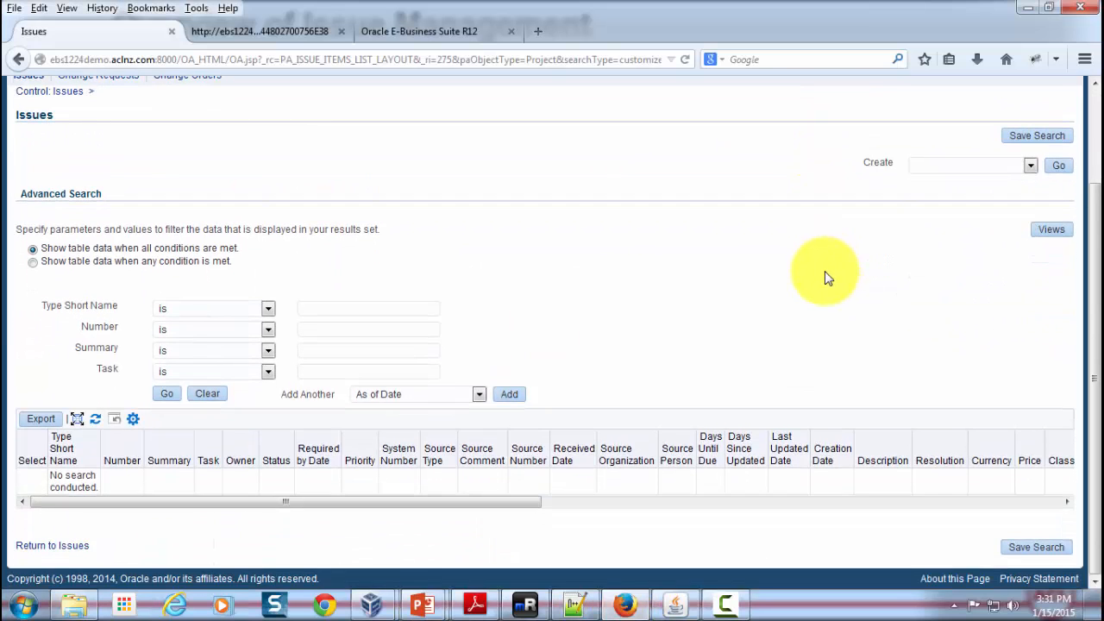
scroll("up", 3)
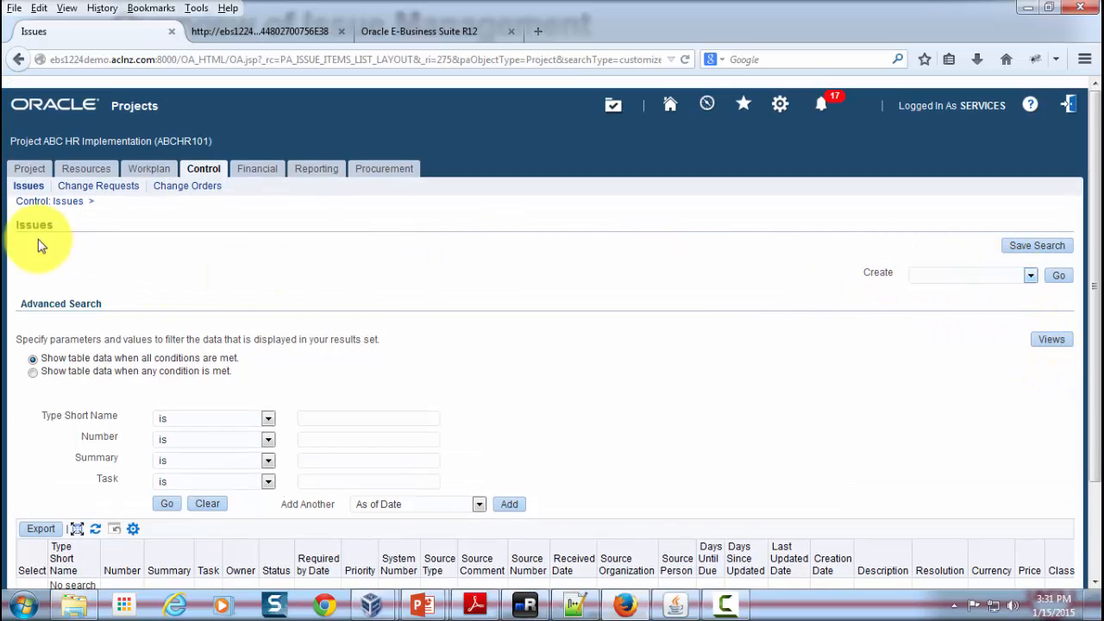
left_click(28, 187)
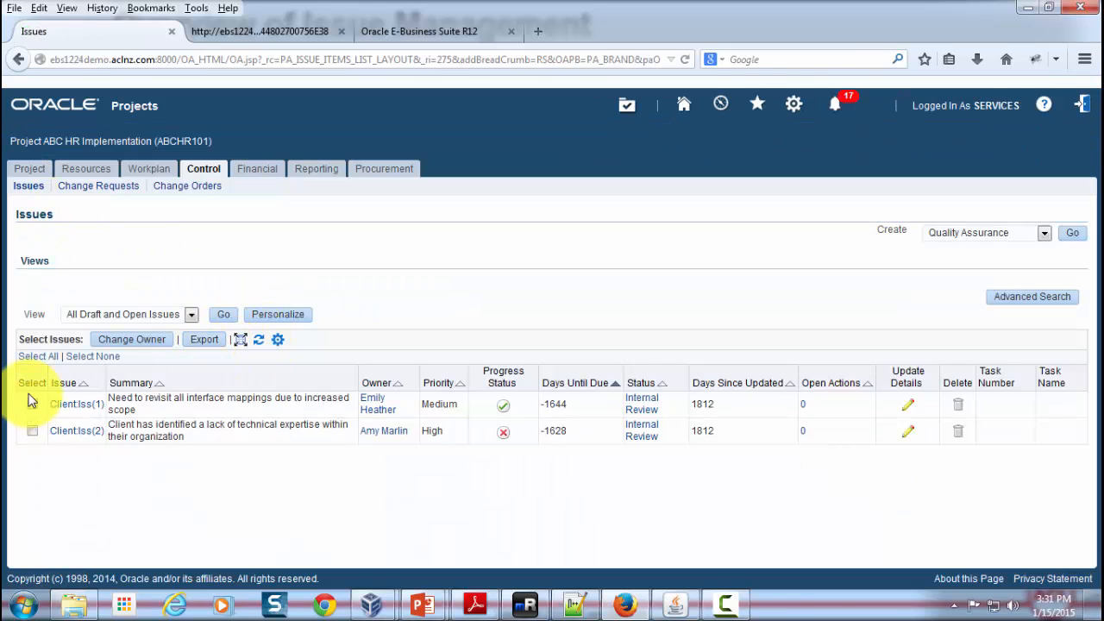
left_click(38, 356)
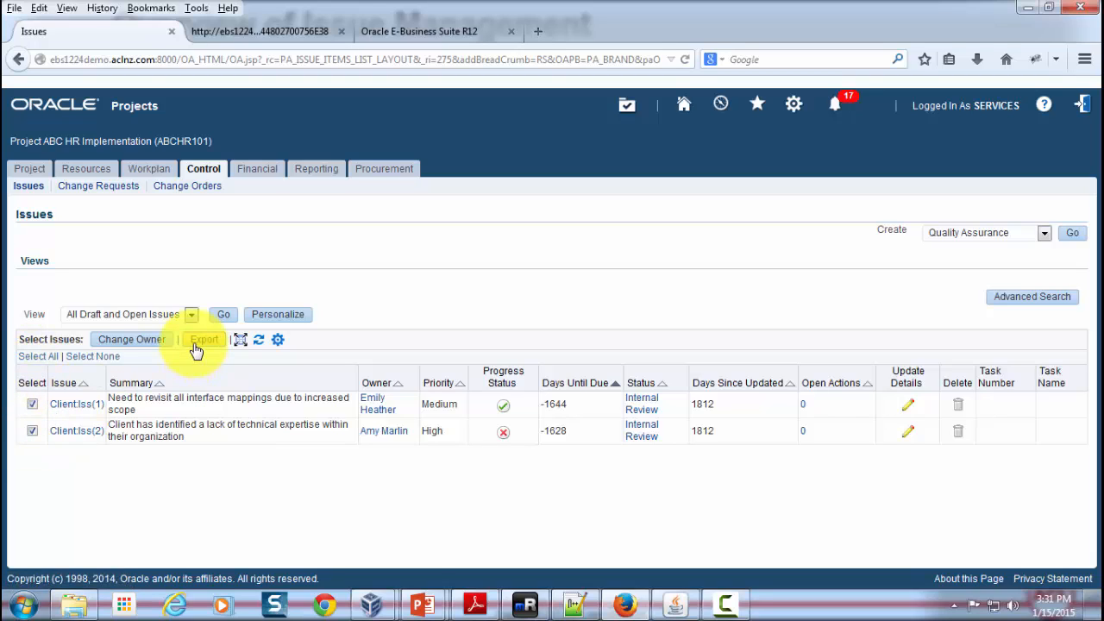
mouse_move(203, 338)
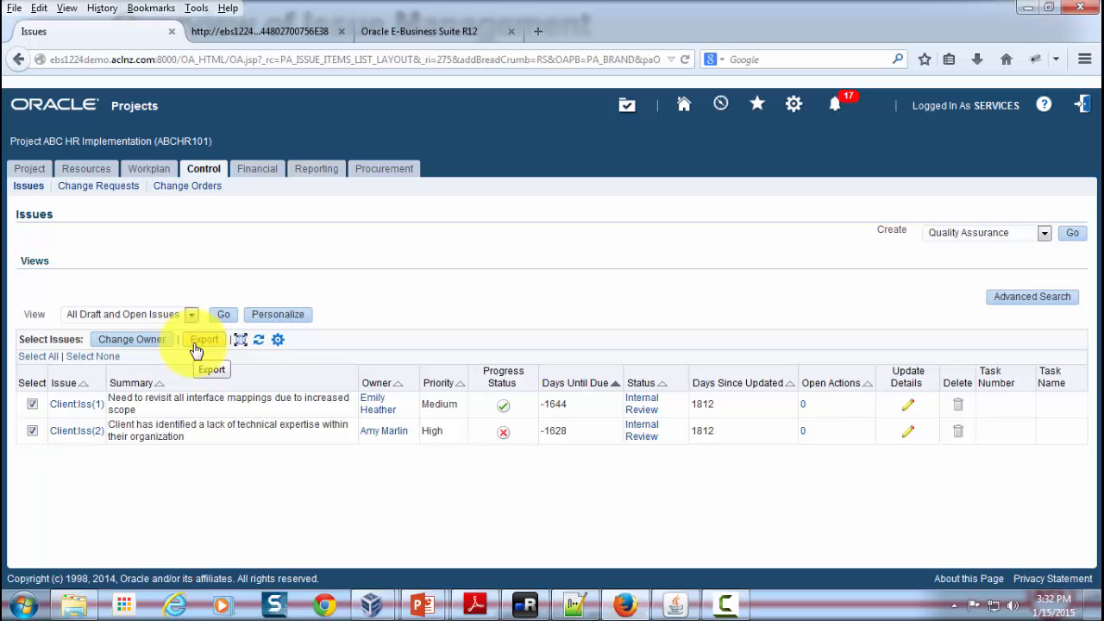
mouse_move(421, 604)
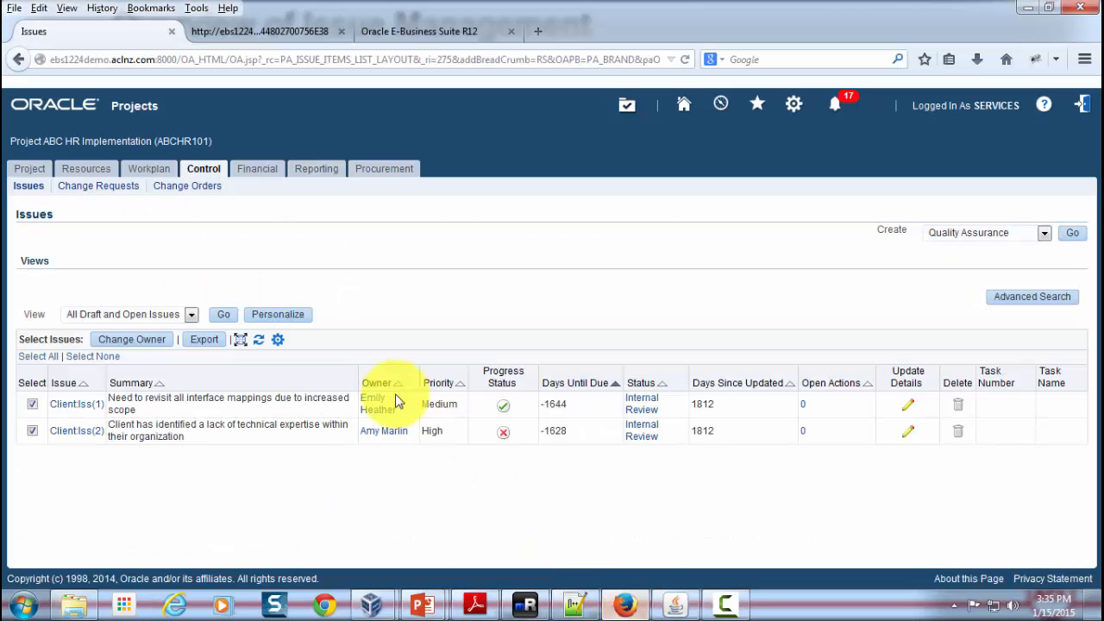
mouse_move(55, 448)
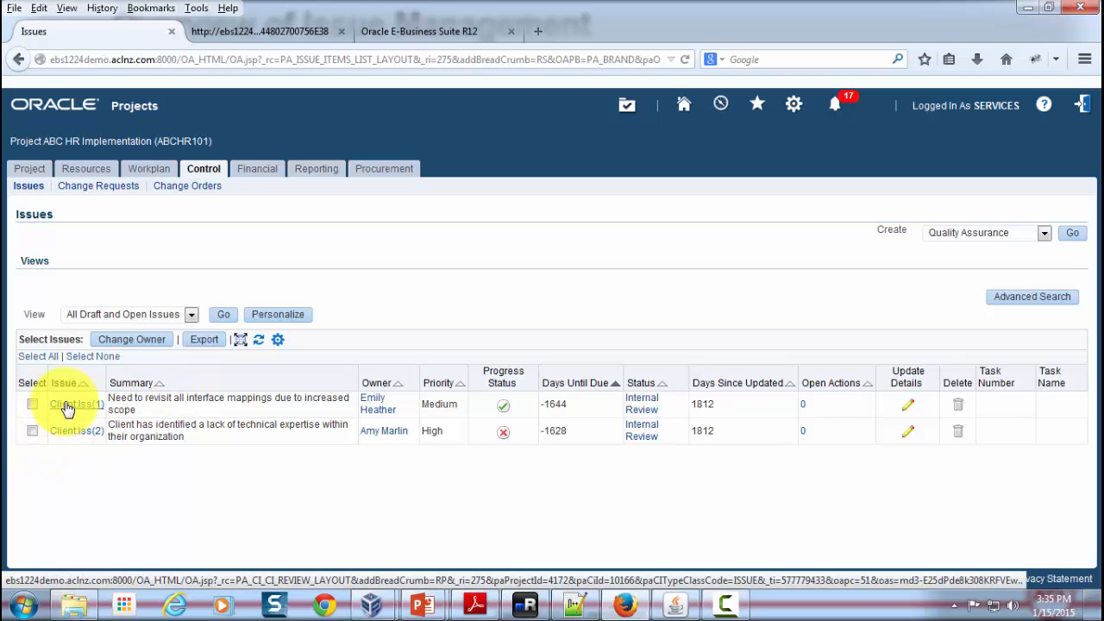
Reopen the first client issue and enter its Update Issue page on the Actions tab
left_click(72, 404)
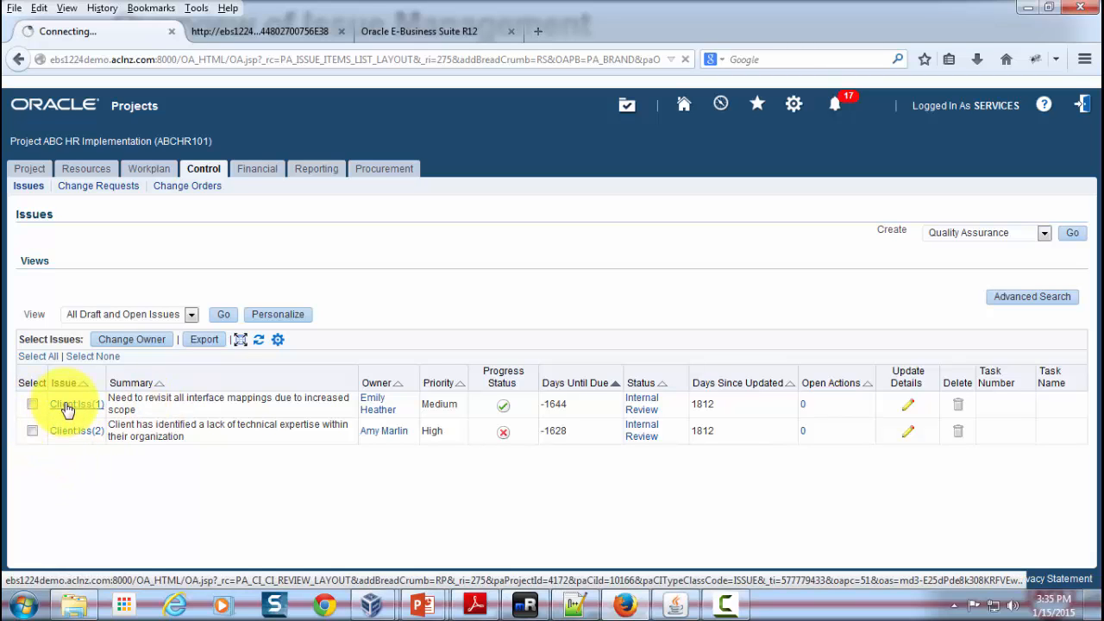
left_click(76, 404)
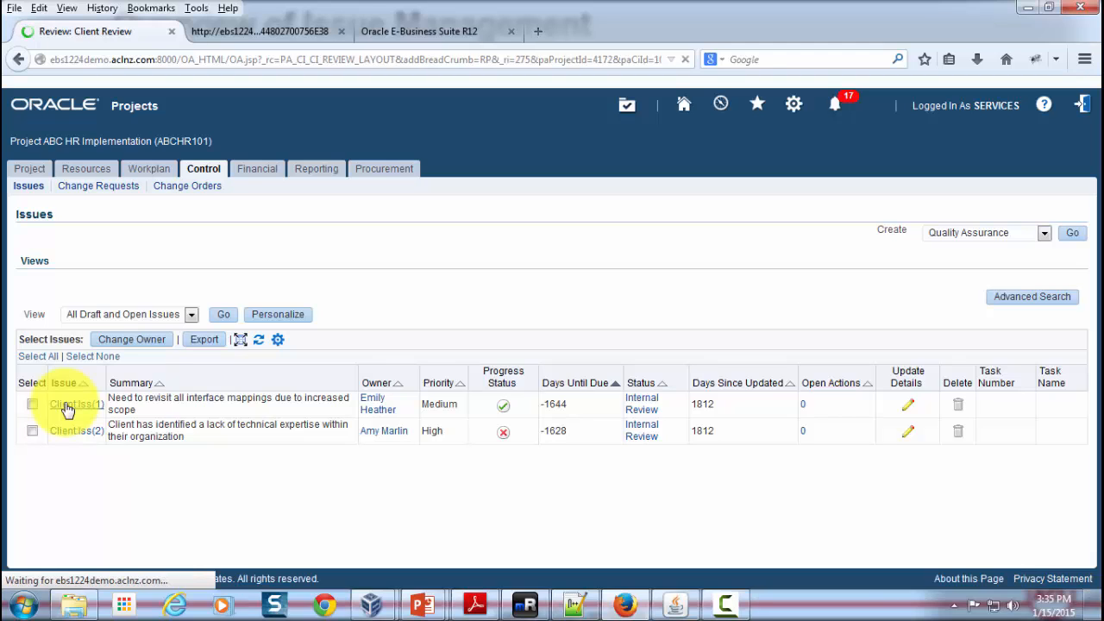
left_click(72, 403)
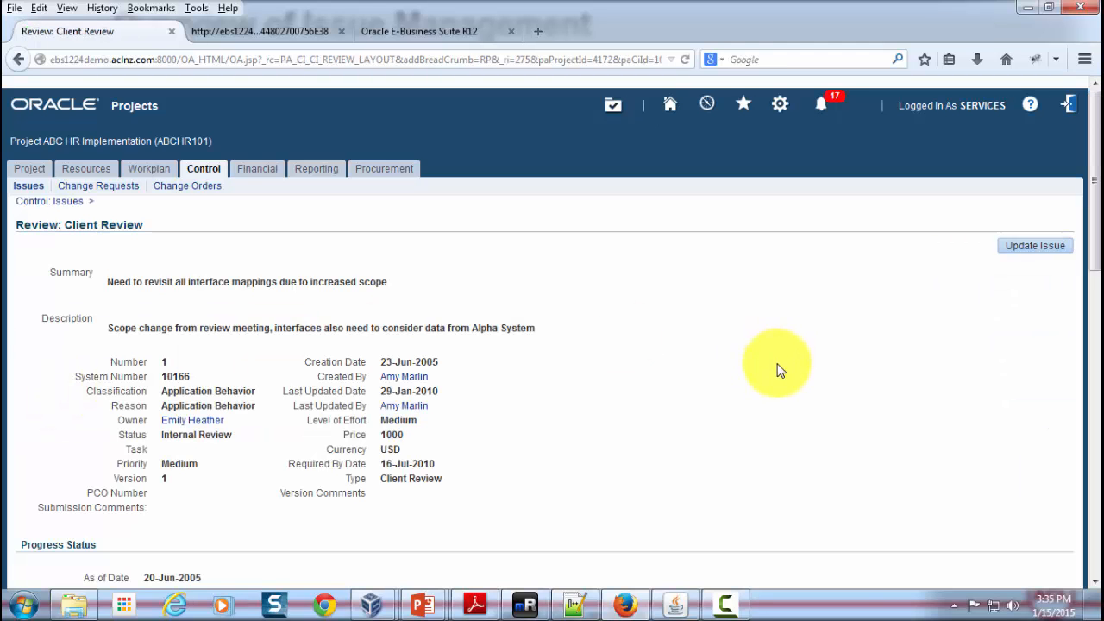
mouse_move(809, 318)
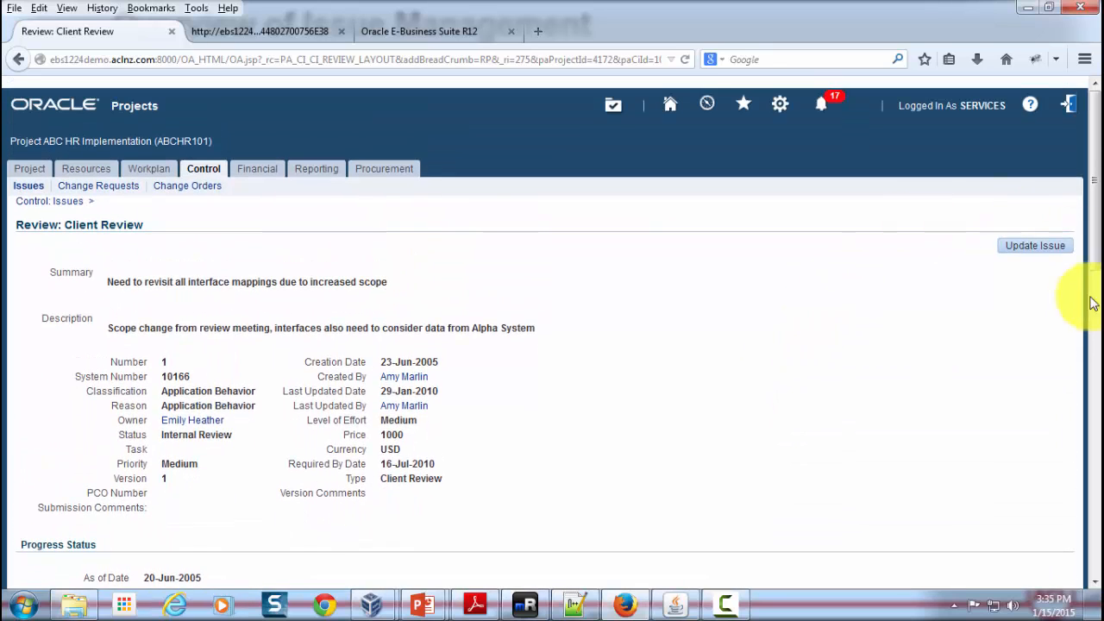
left_click(1036, 245)
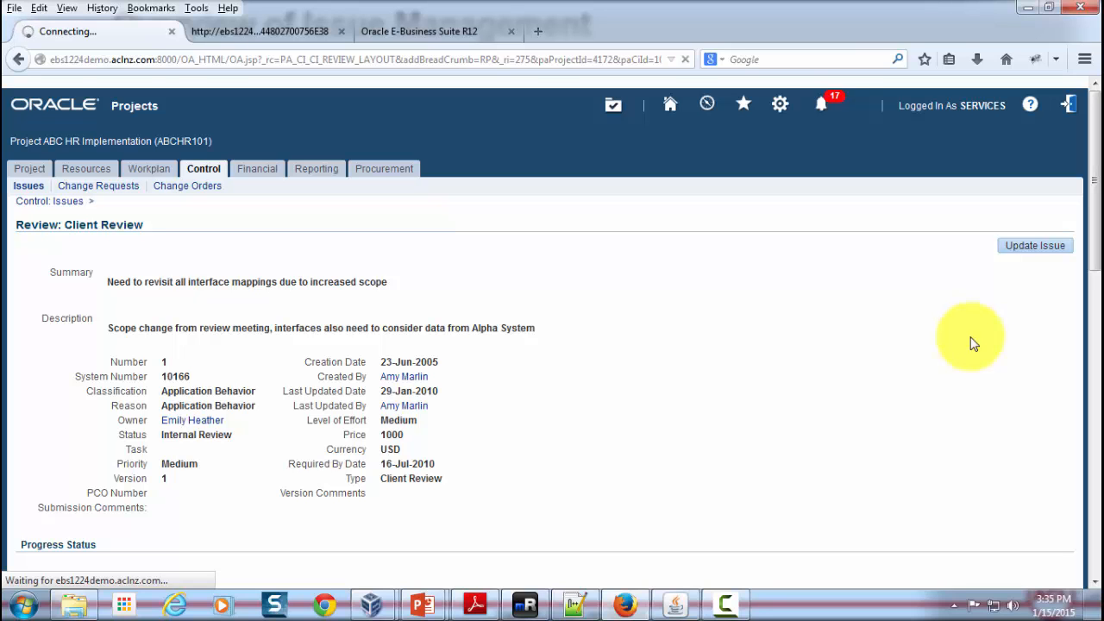
left_click(1036, 245)
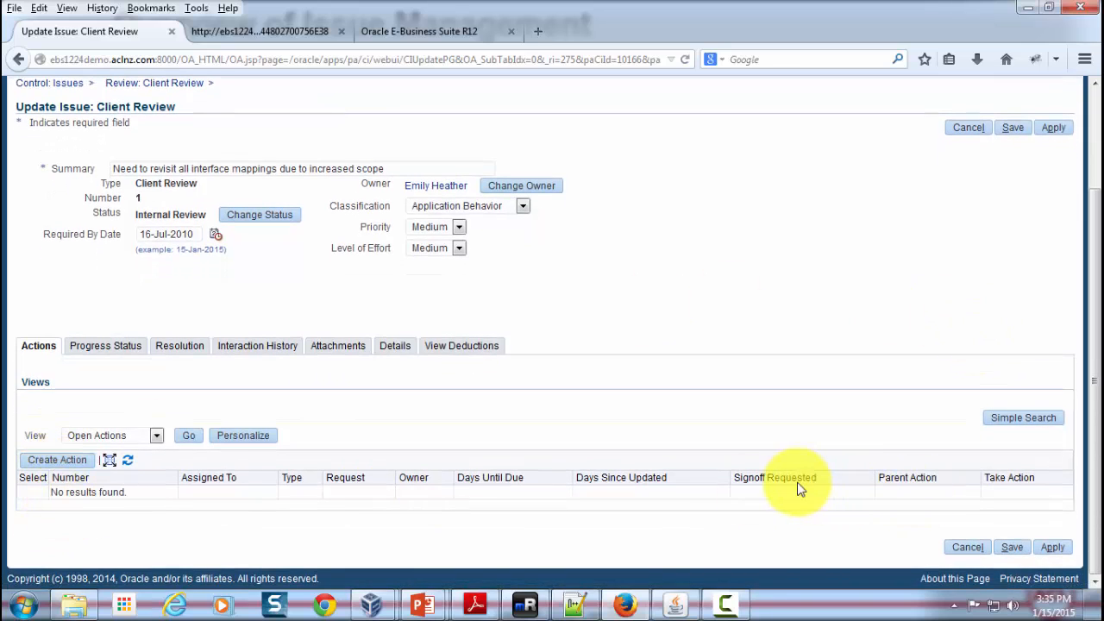
mouse_move(763, 480)
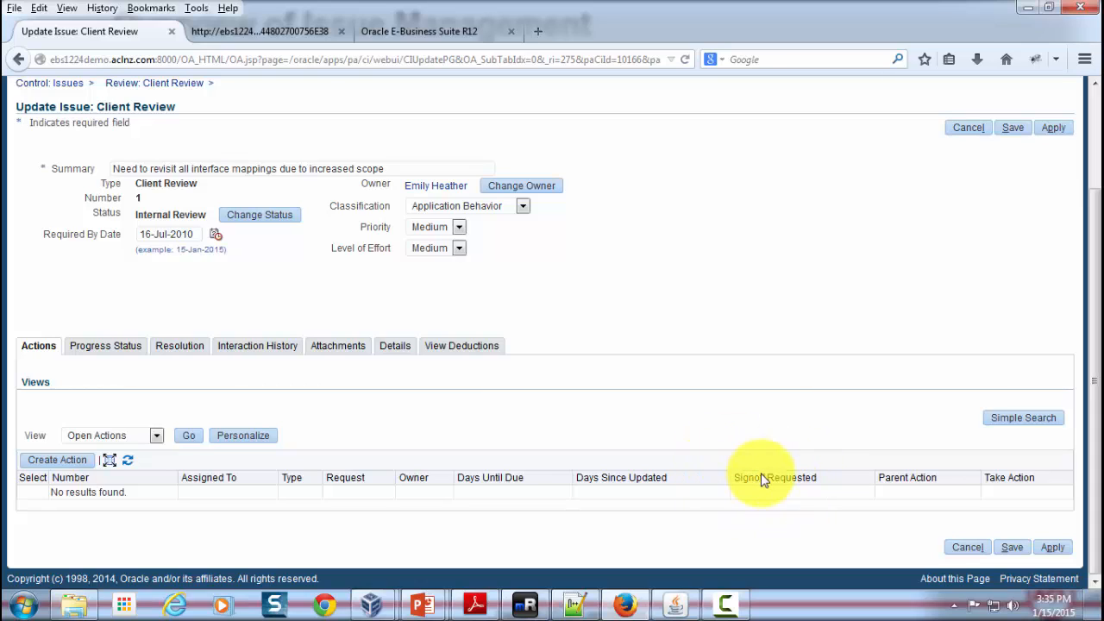
mouse_move(624, 500)
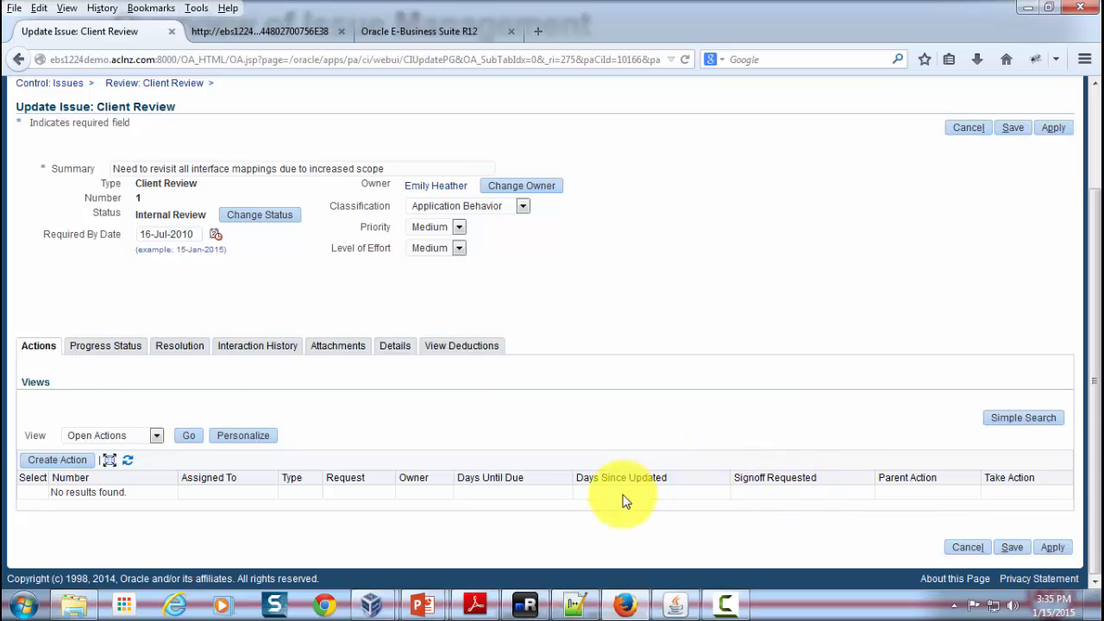
mouse_move(620, 501)
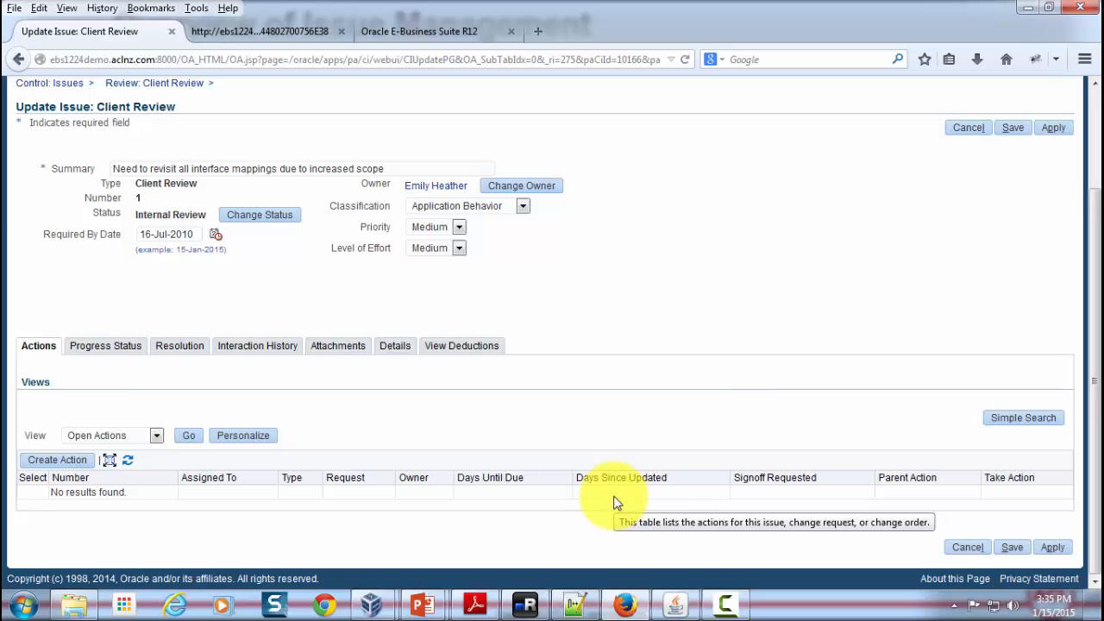
mouse_move(975, 475)
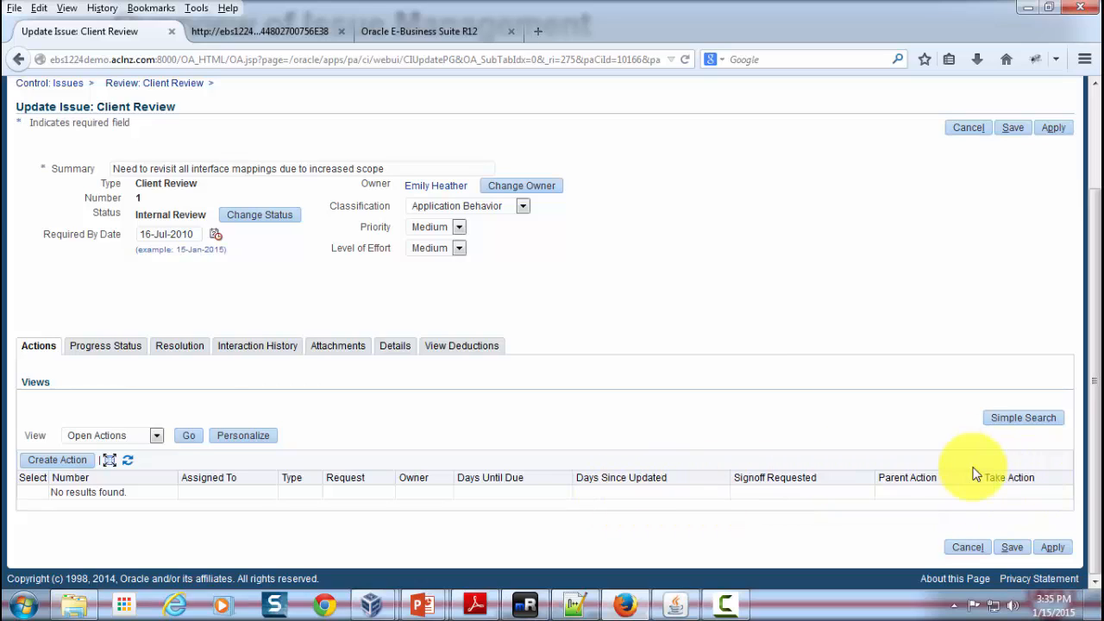
mouse_move(891, 493)
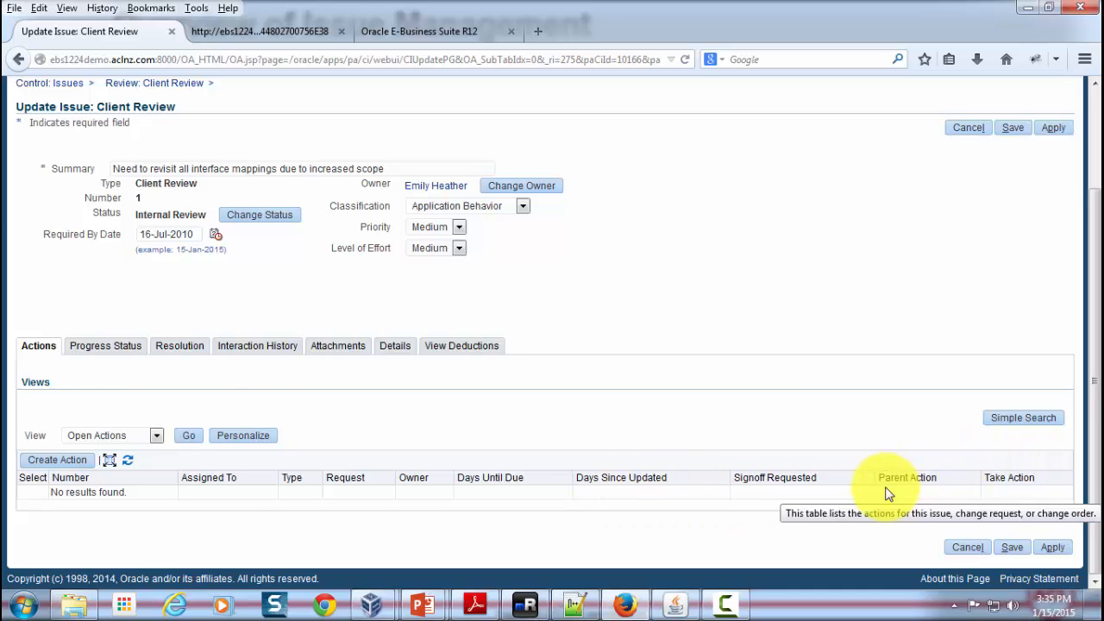
mouse_move(86, 387)
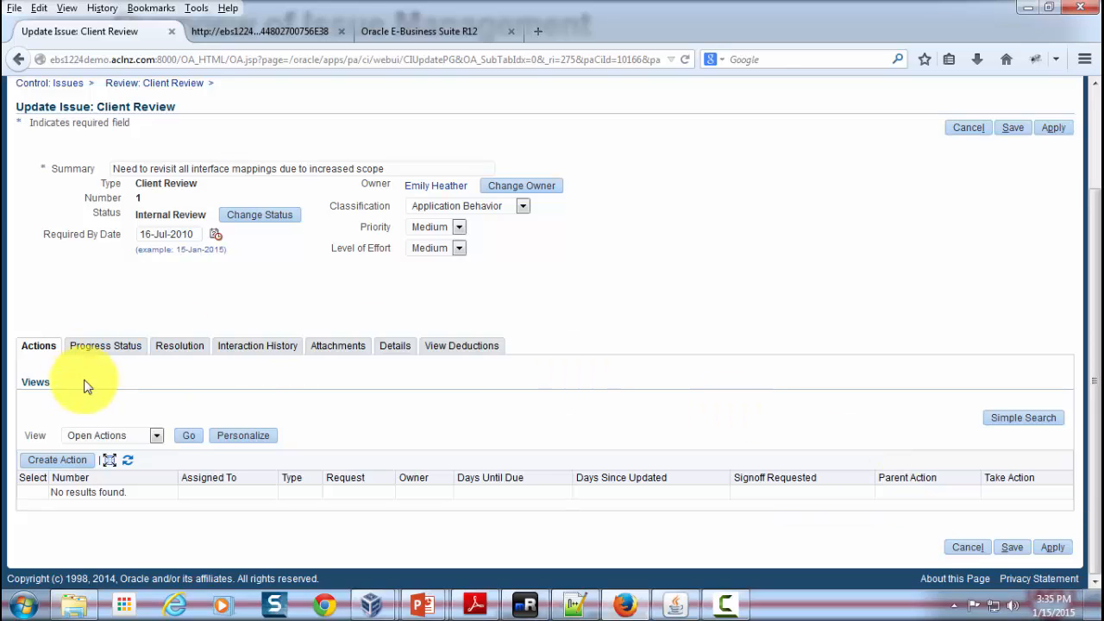
left_click(257, 345)
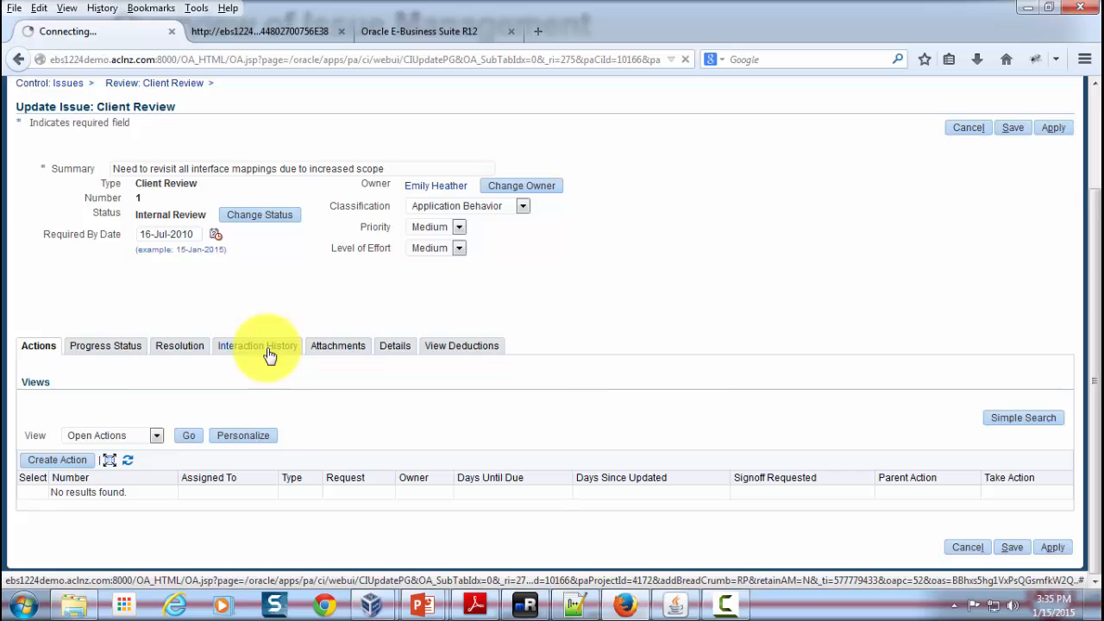
View the issue's Interaction History, then its empty Attachments list
left_click(259, 345)
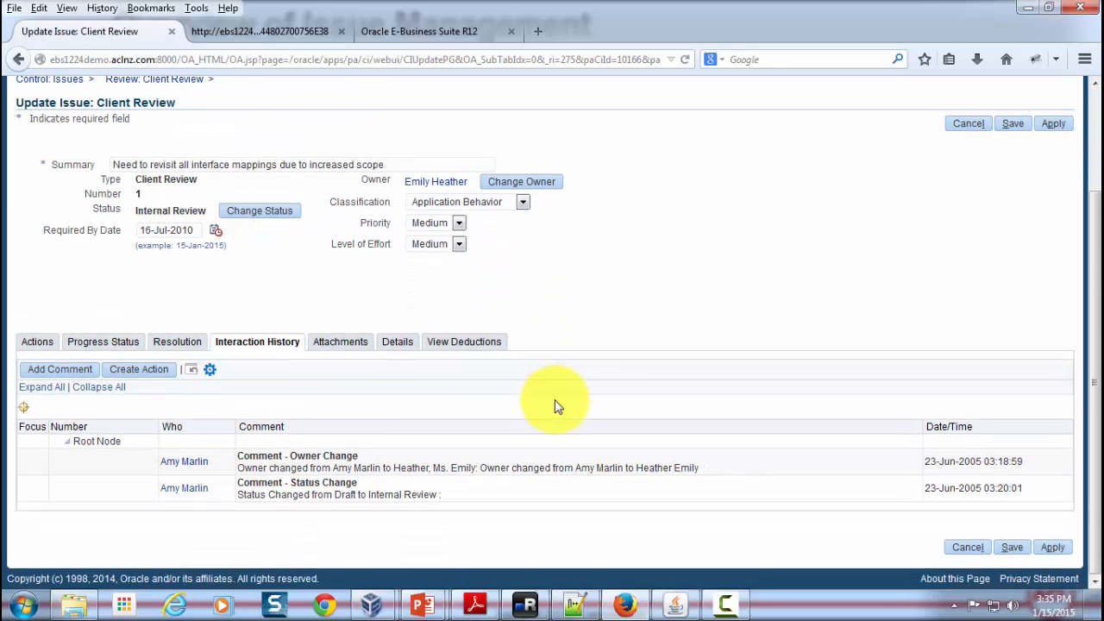
mouse_move(262, 466)
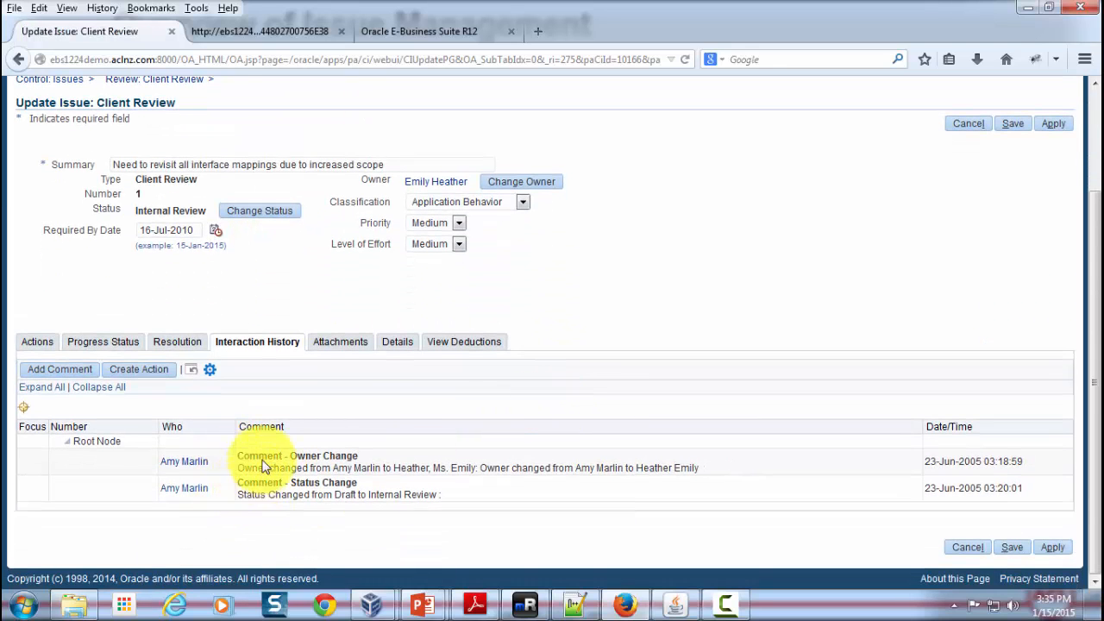
mouse_move(957, 466)
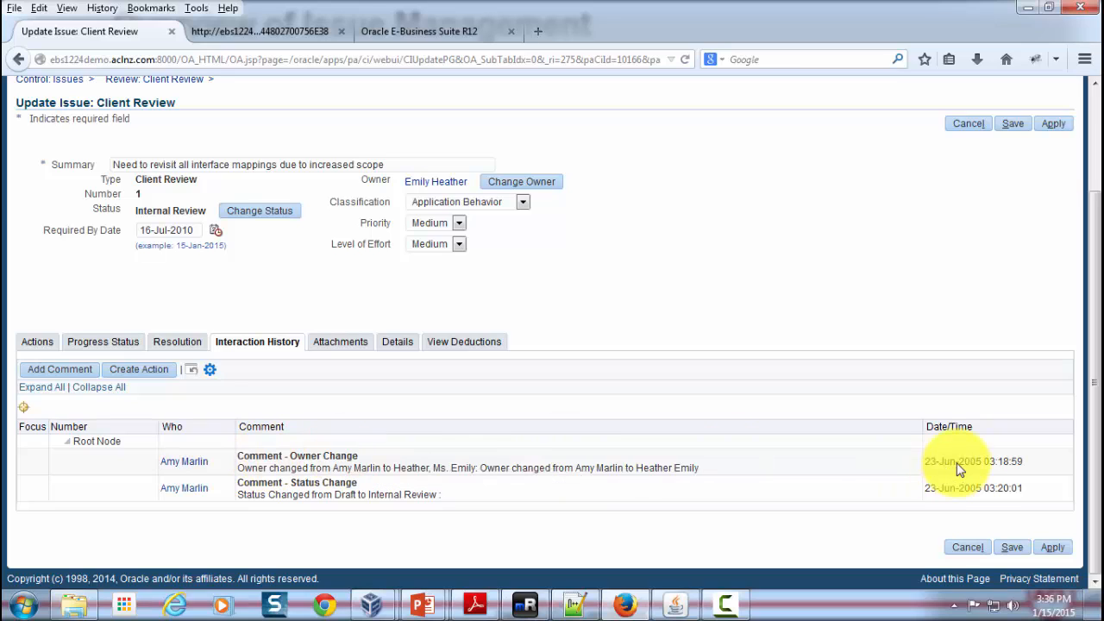
mouse_move(373, 499)
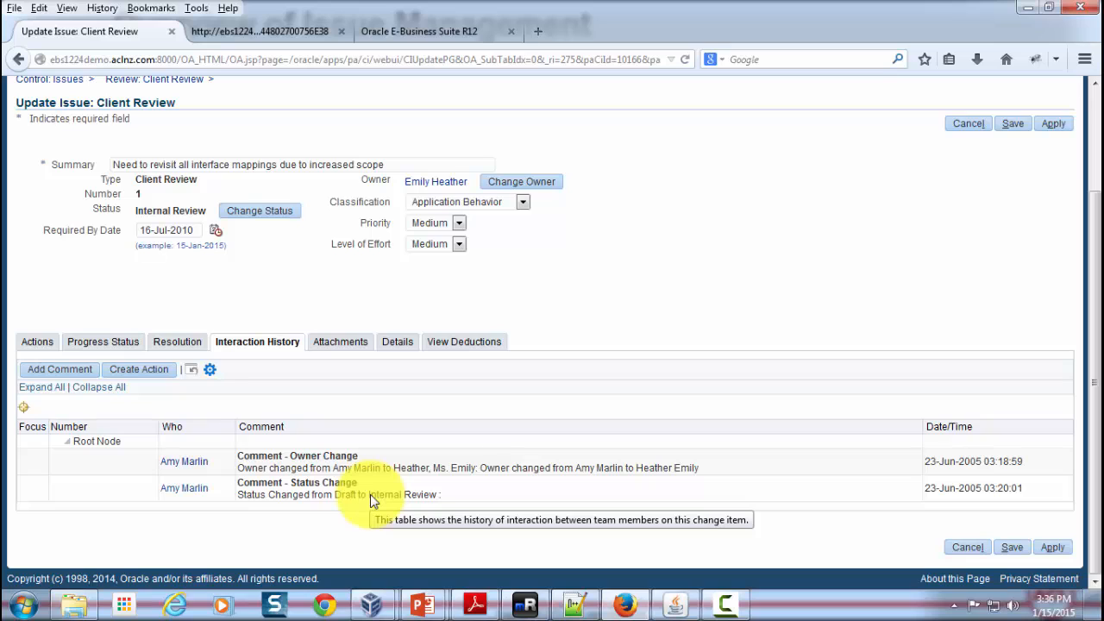
left_click(340, 341)
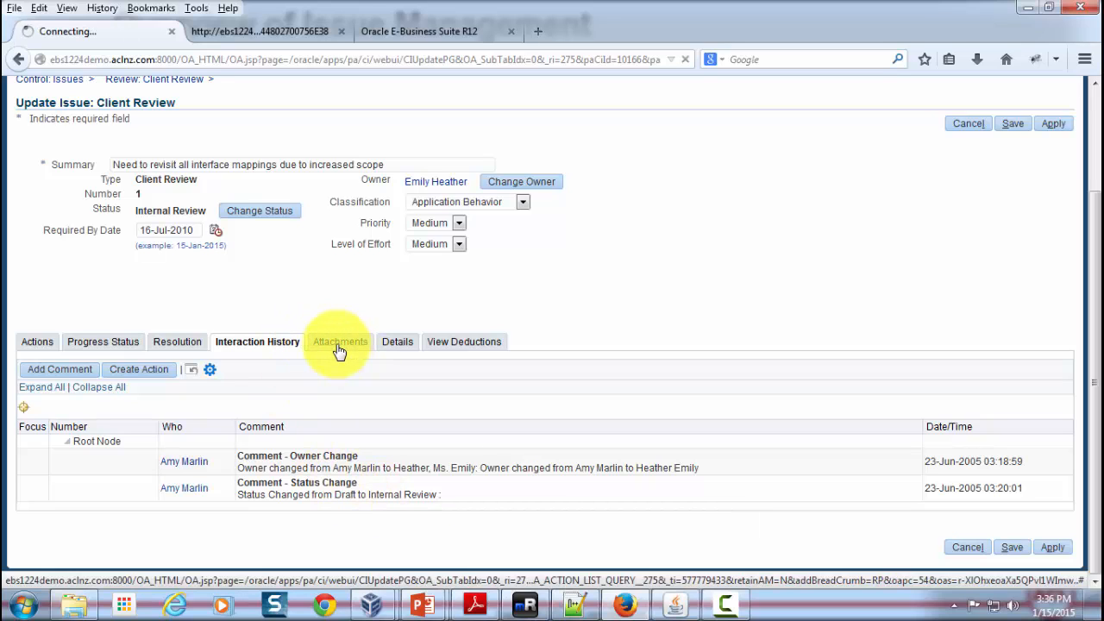
mouse_move(854, 405)
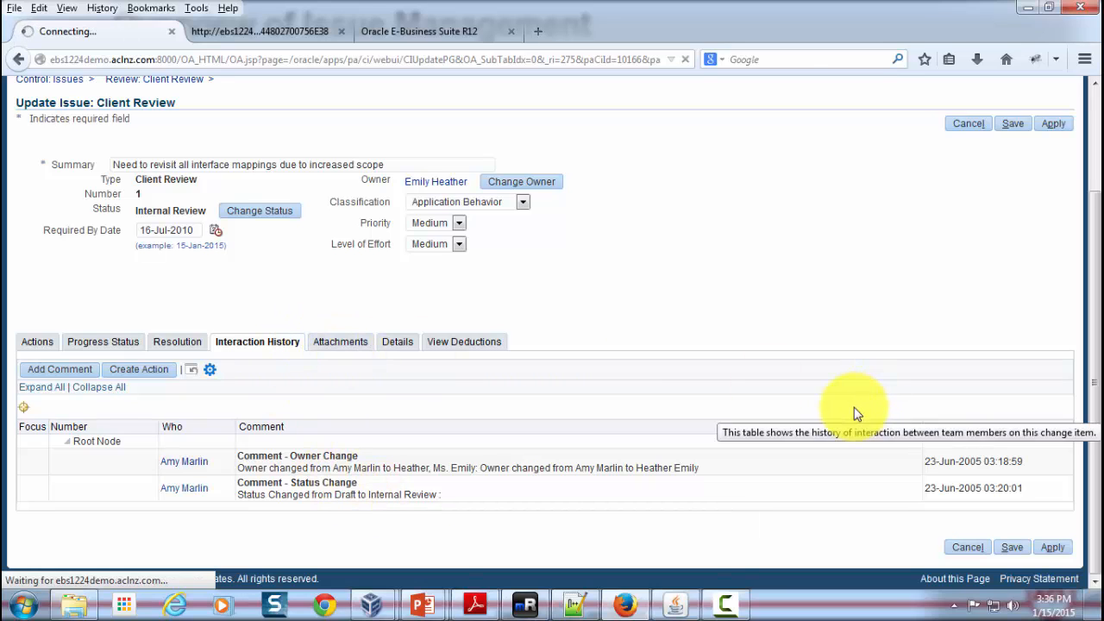
left_click(338, 341)
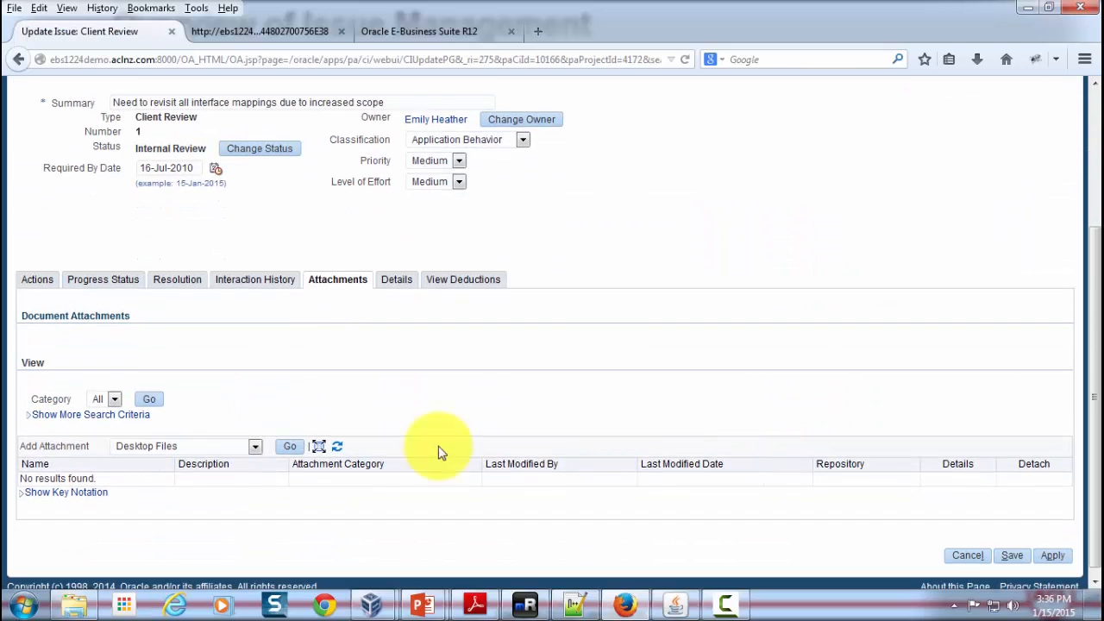
mouse_move(170, 331)
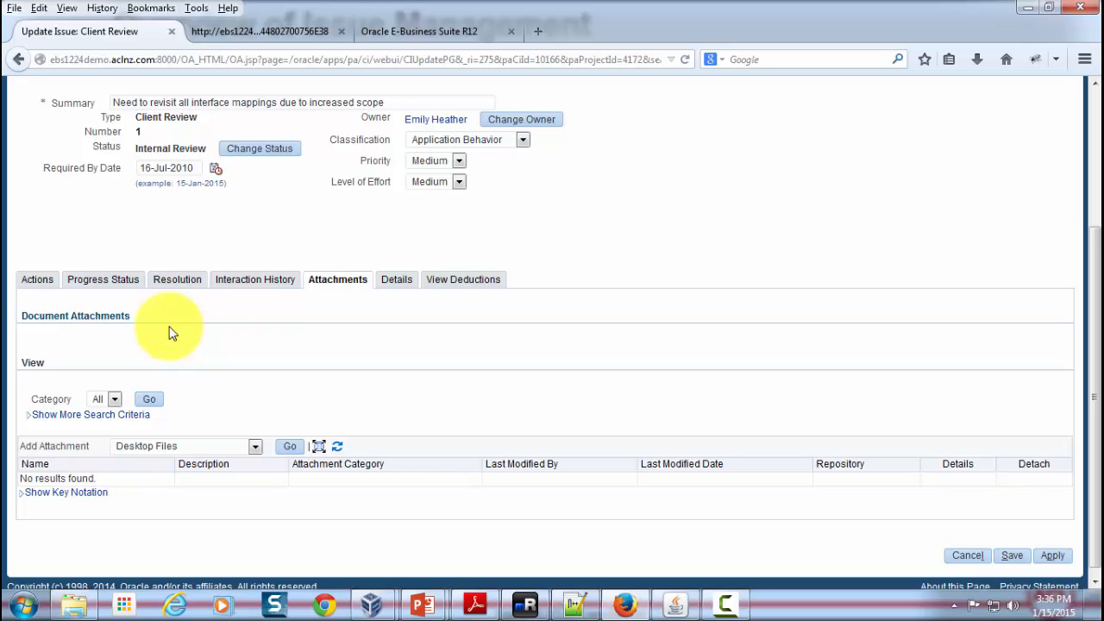
mouse_move(414, 600)
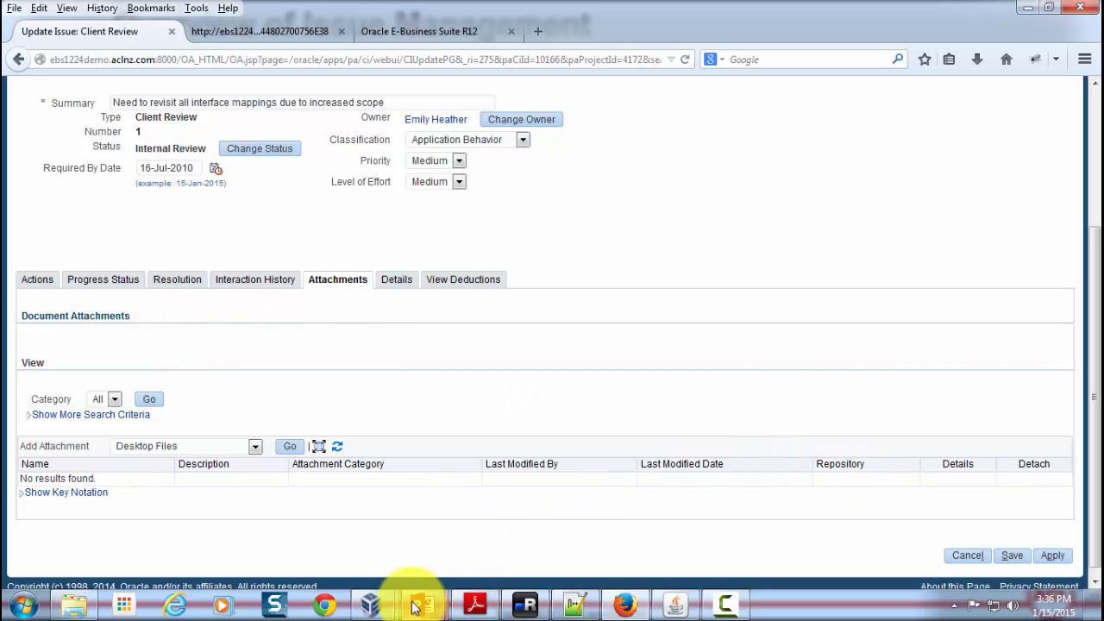